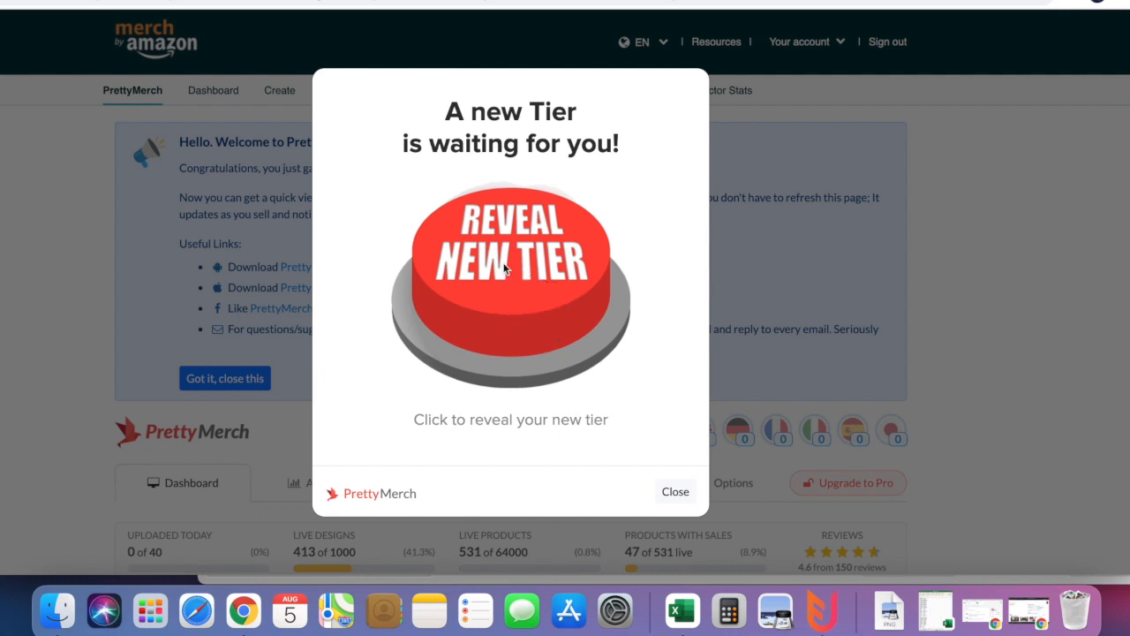
# Step: Reveal the newly unlocked Merch by Amazon tier from the PrettyMerch popup
pyautogui.click(510, 265)
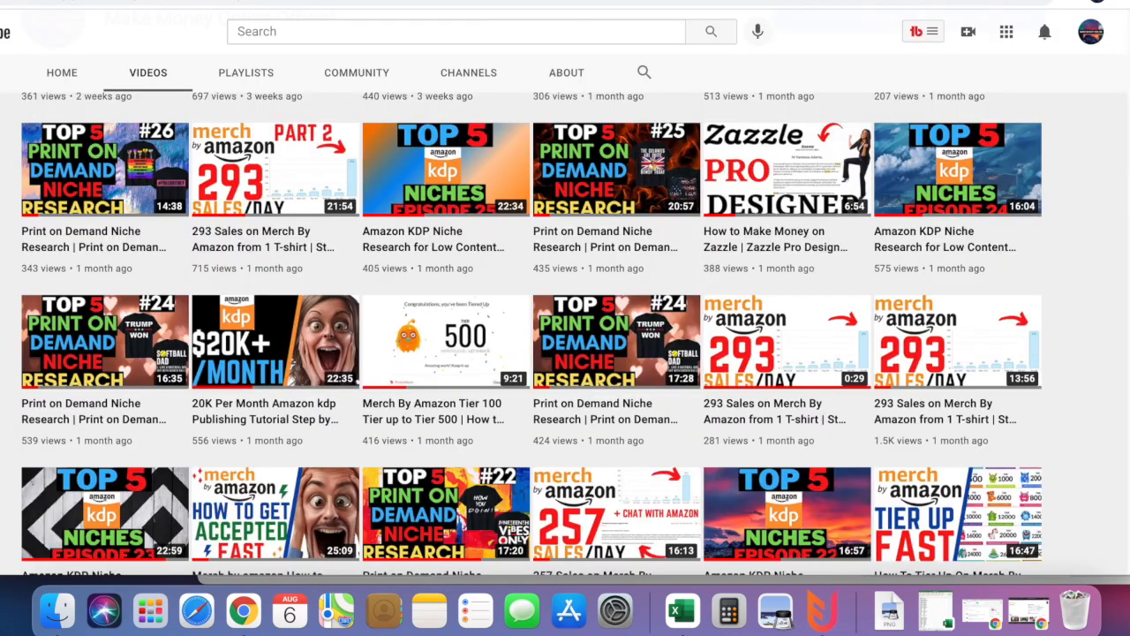
pyautogui.moveTo(717, 334)
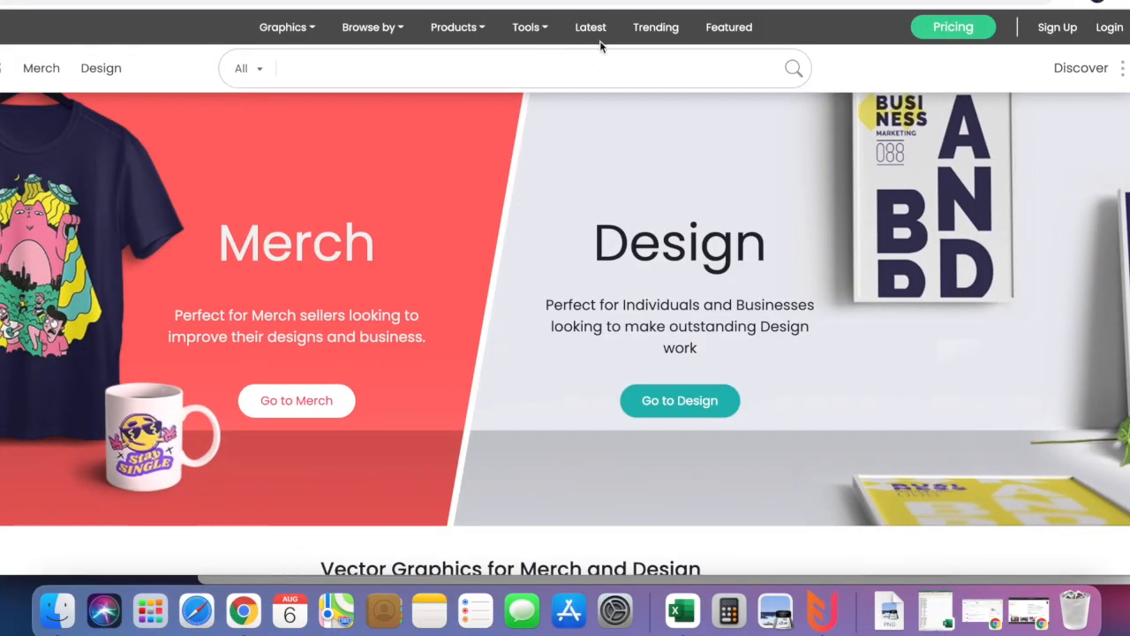
# Step: Show Vexels' Tools menu listing Mockup Generator, T-shirt Maker, Logo Maker and Design Requests
pyautogui.click(527, 26)
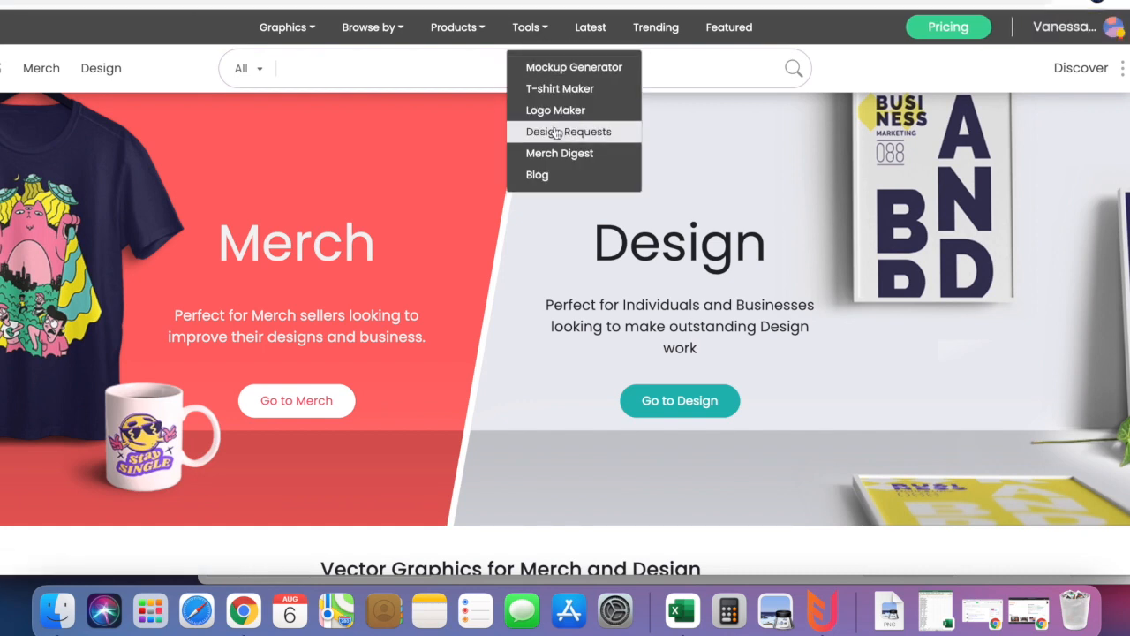
pyautogui.moveTo(569, 131)
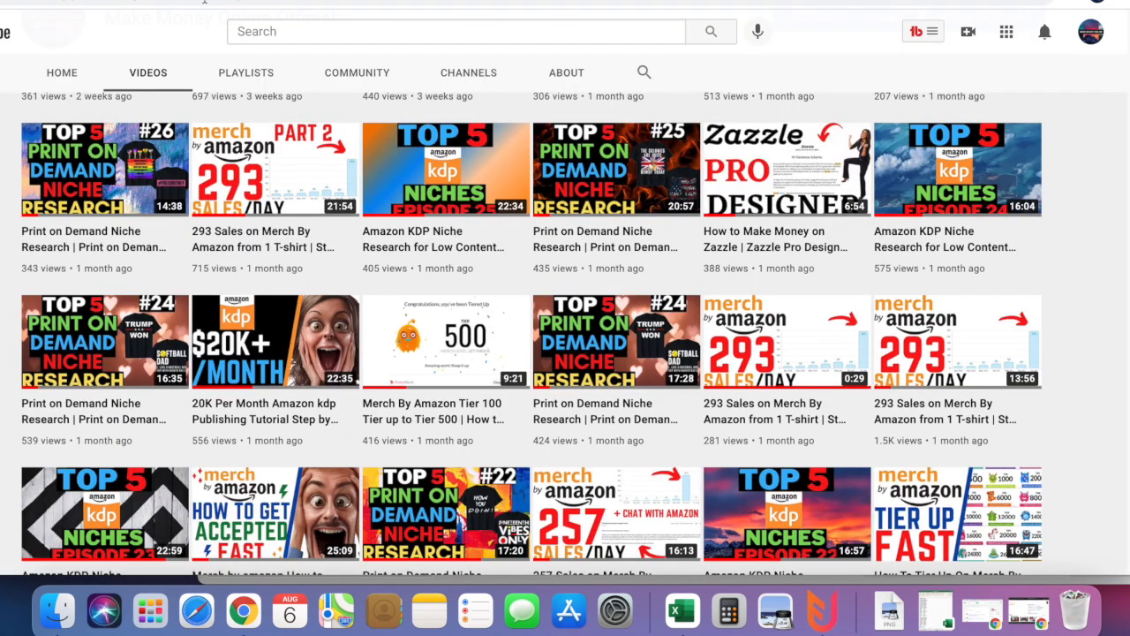
pyautogui.moveTo(957, 512)
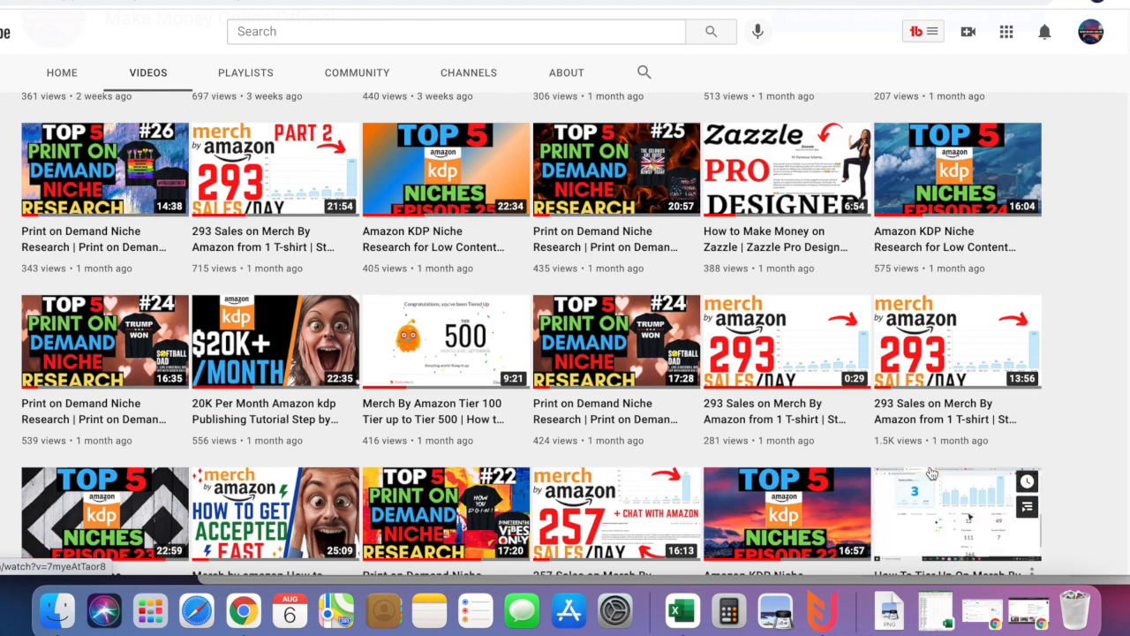
pyautogui.moveTo(1085, 456)
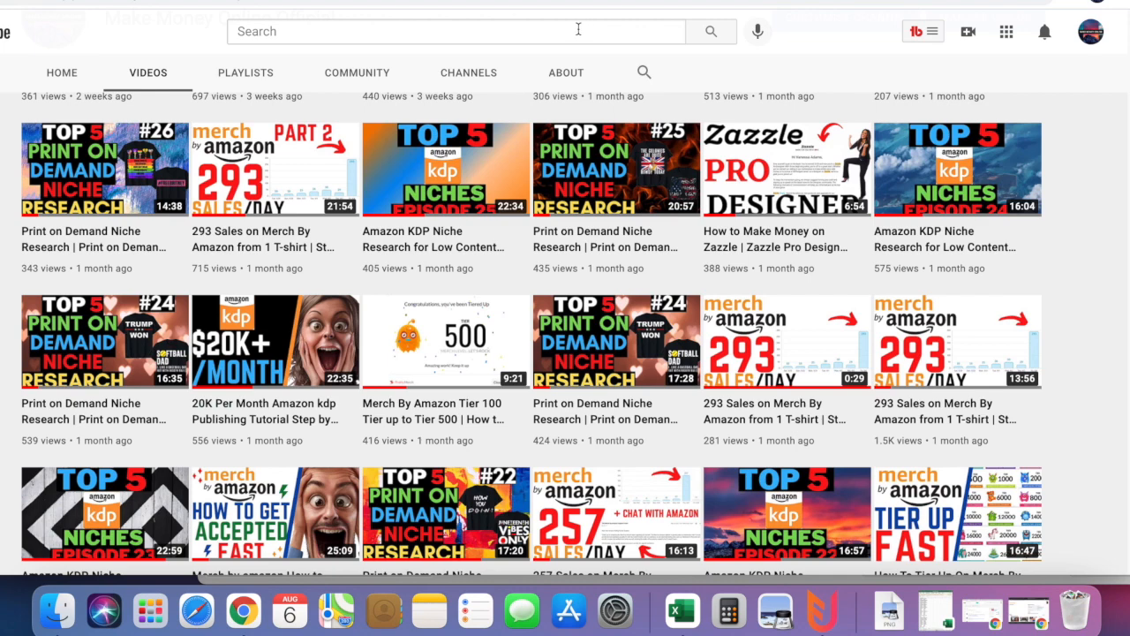
# Step: Search YouTube for 'fathers day' and look through the first results
pyautogui.write('fathers day')
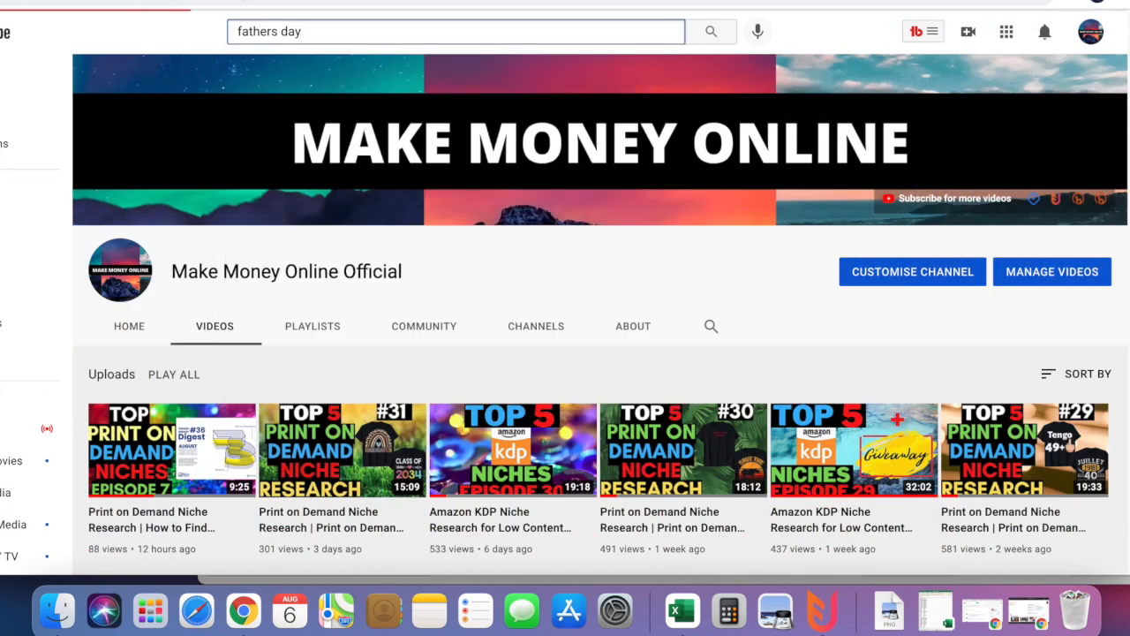
pyautogui.click(710, 32)
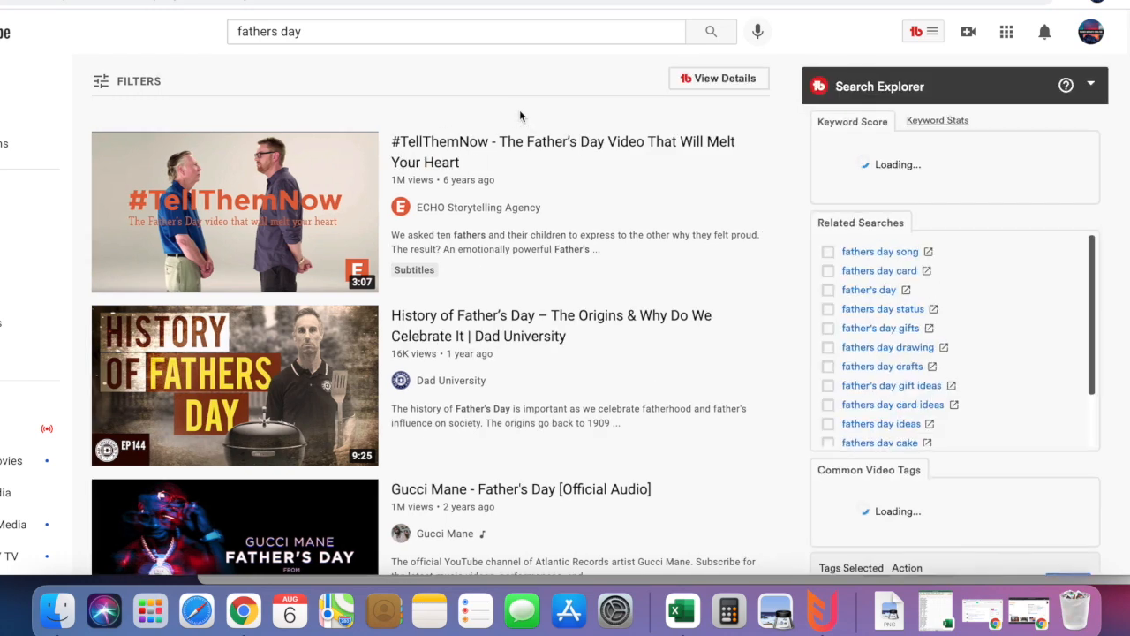
pyautogui.scroll(-3)
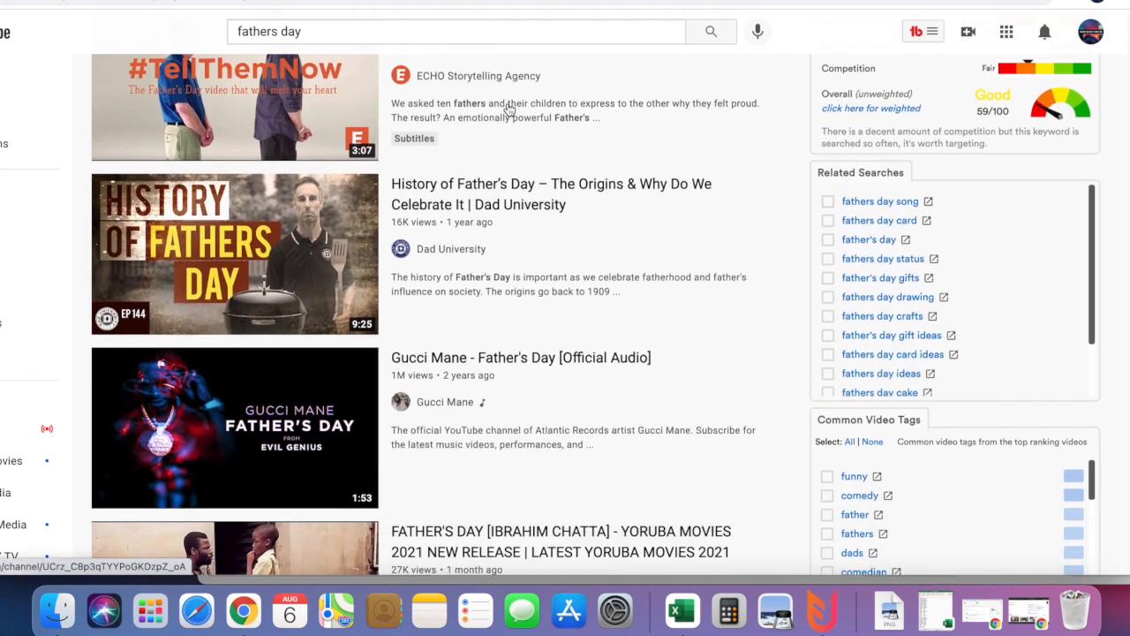
pyautogui.scroll(-3)
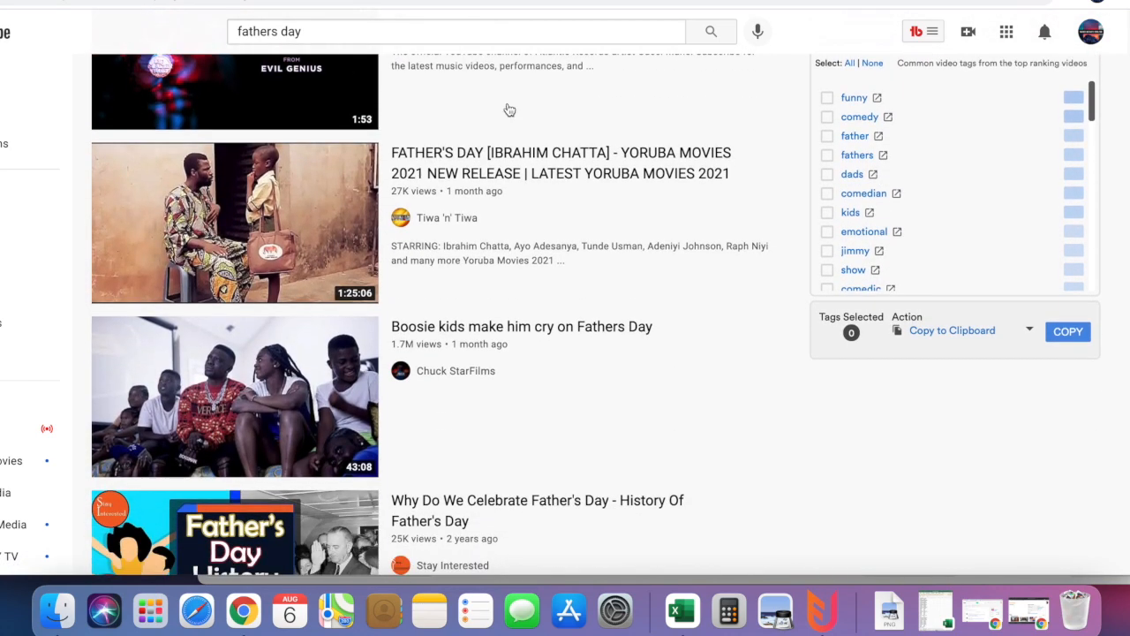
pyautogui.scroll(-3)
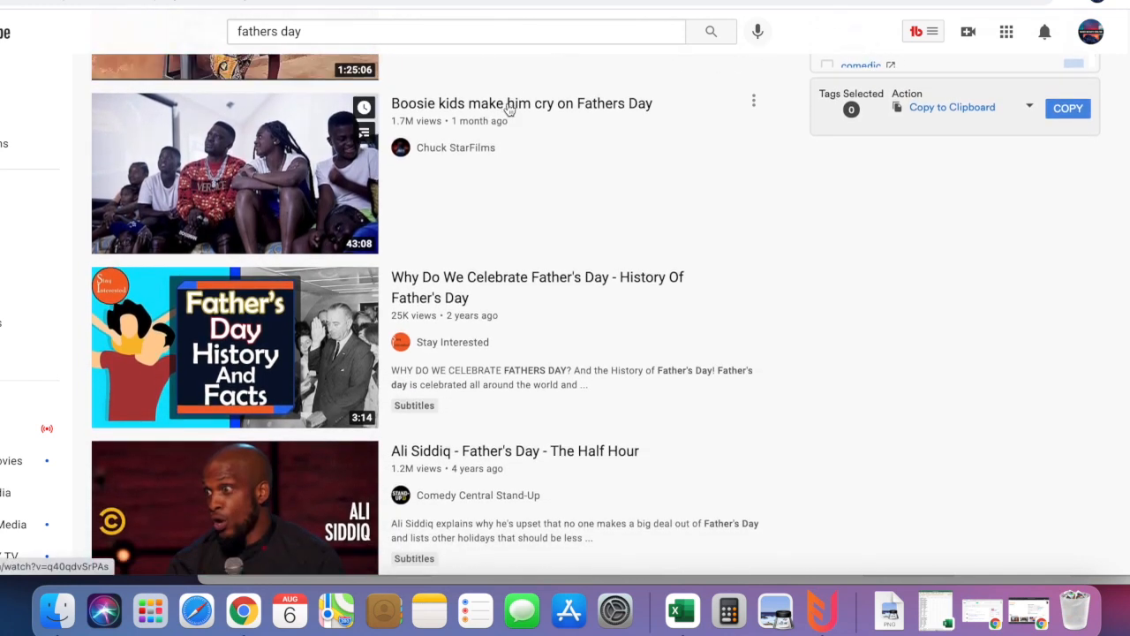
pyautogui.scroll(-3)
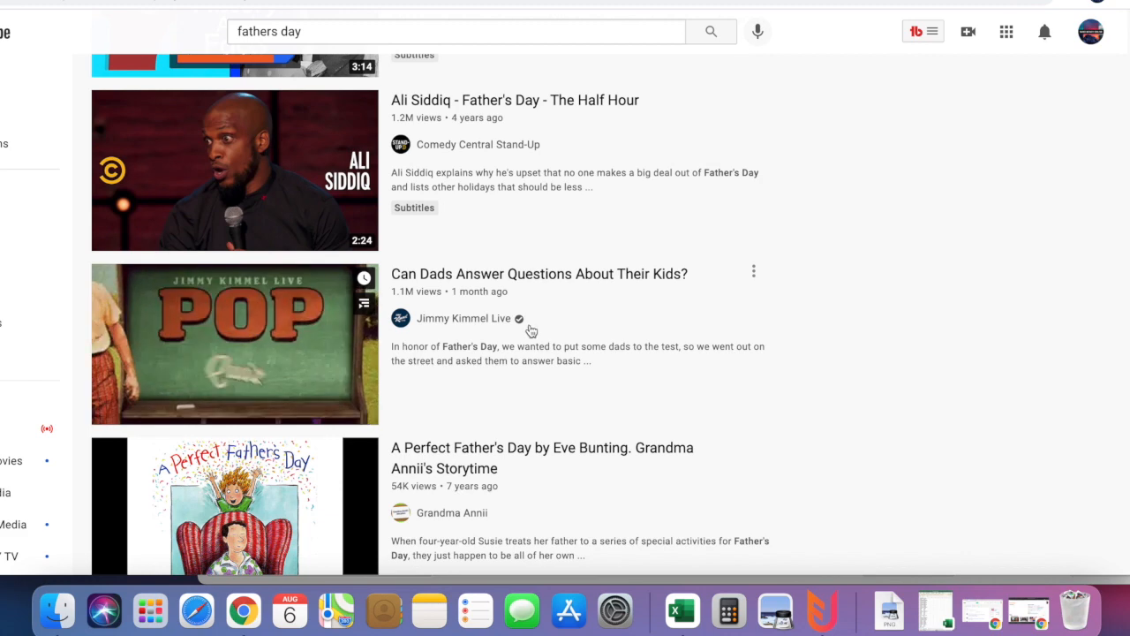
pyautogui.scroll(-3)
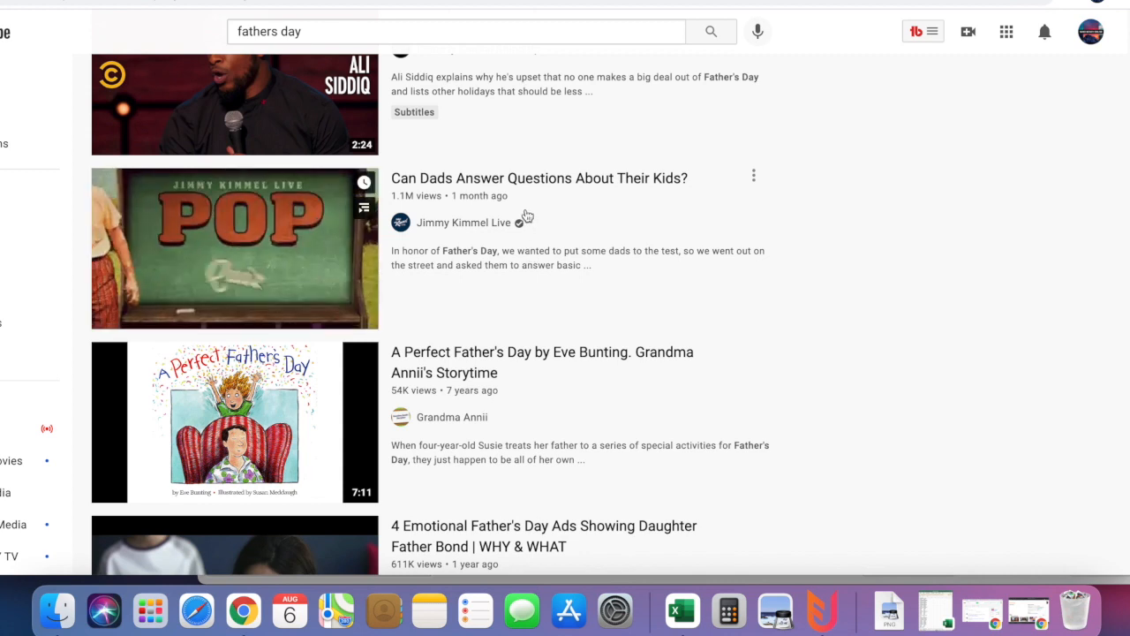
pyautogui.moveTo(538, 307)
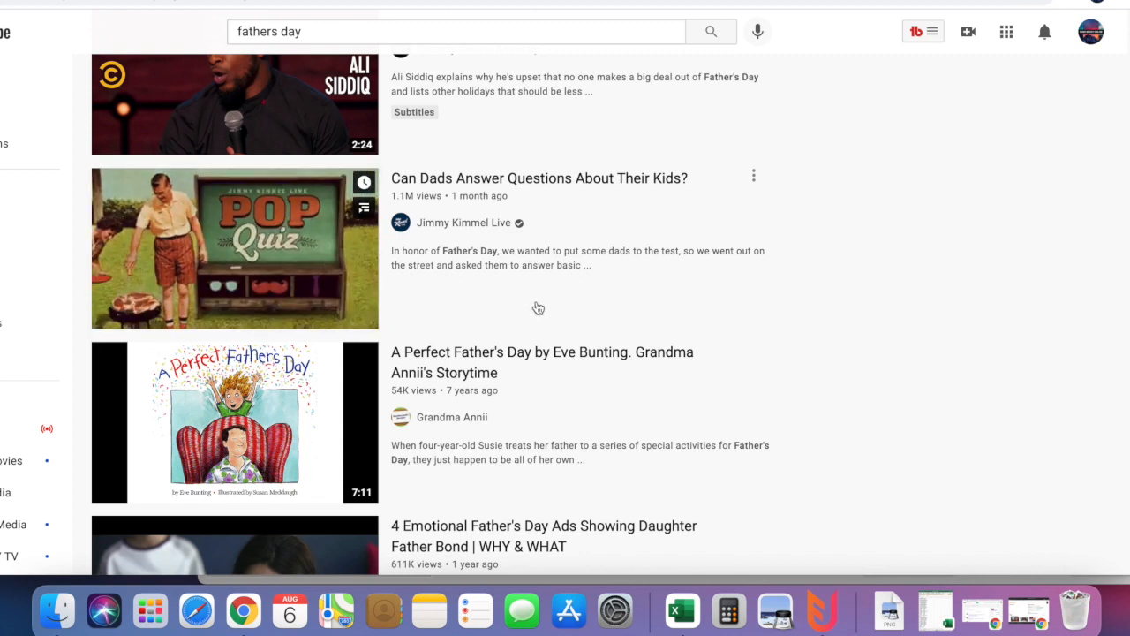
# Step: Continue down the fathers day results past ads, cookies and dad reaction clips
pyautogui.scroll(-3)
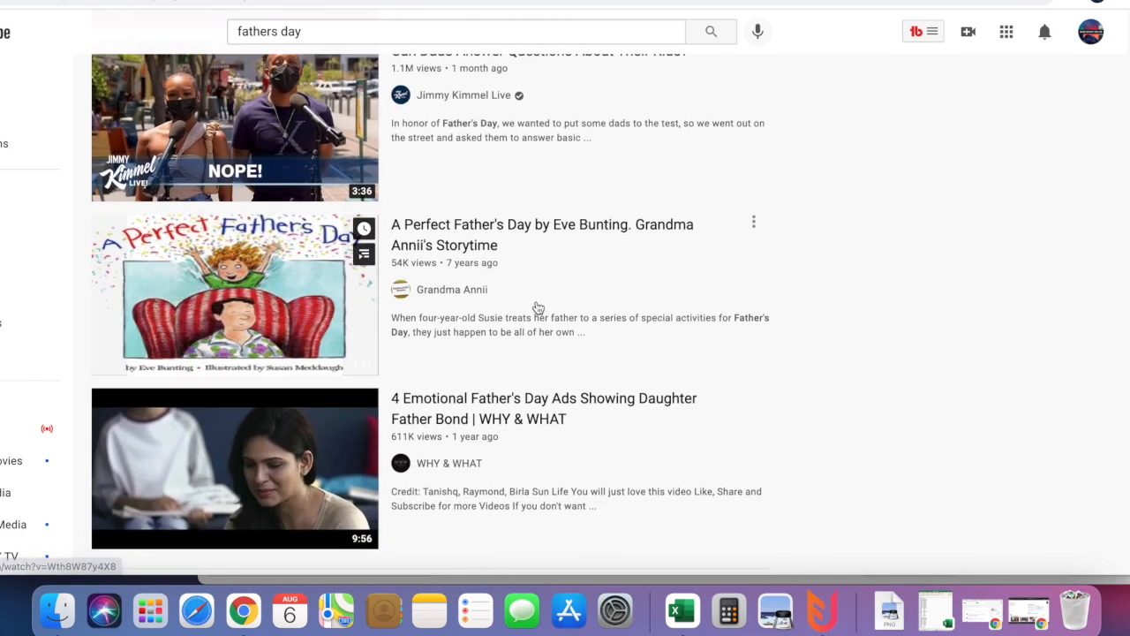
pyautogui.scroll(-3)
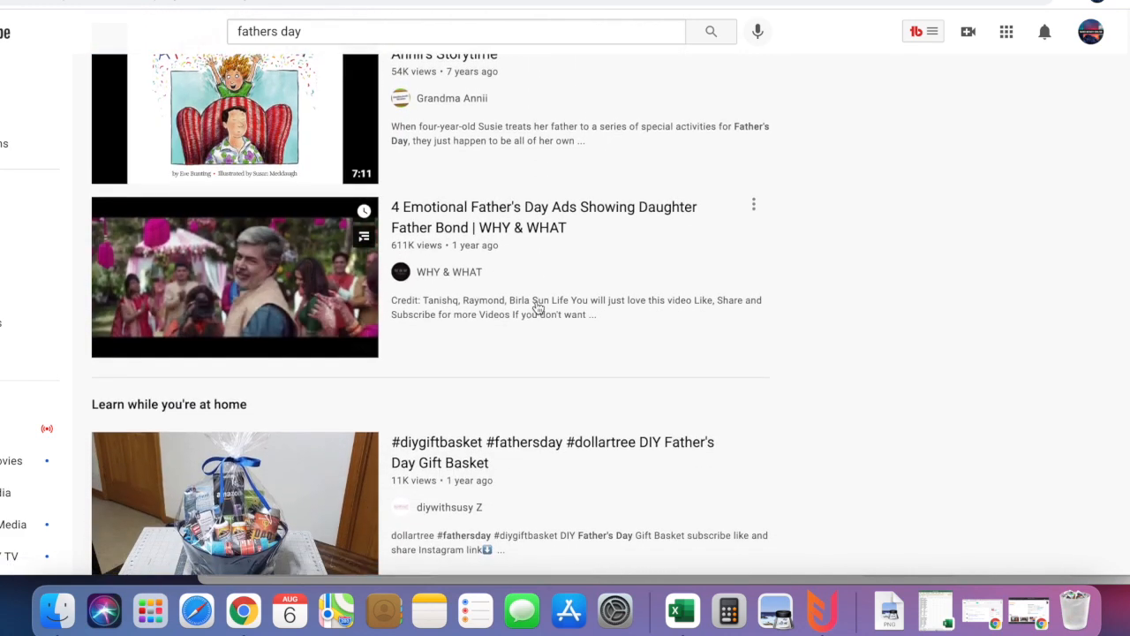
pyautogui.scroll(-3)
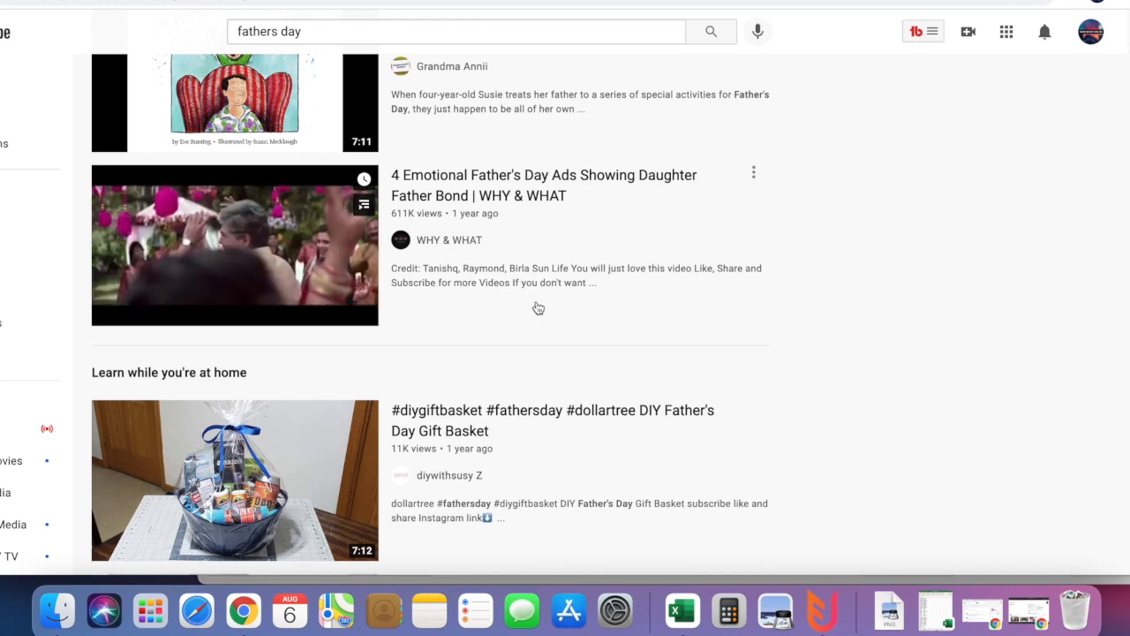
pyautogui.scroll(-3)
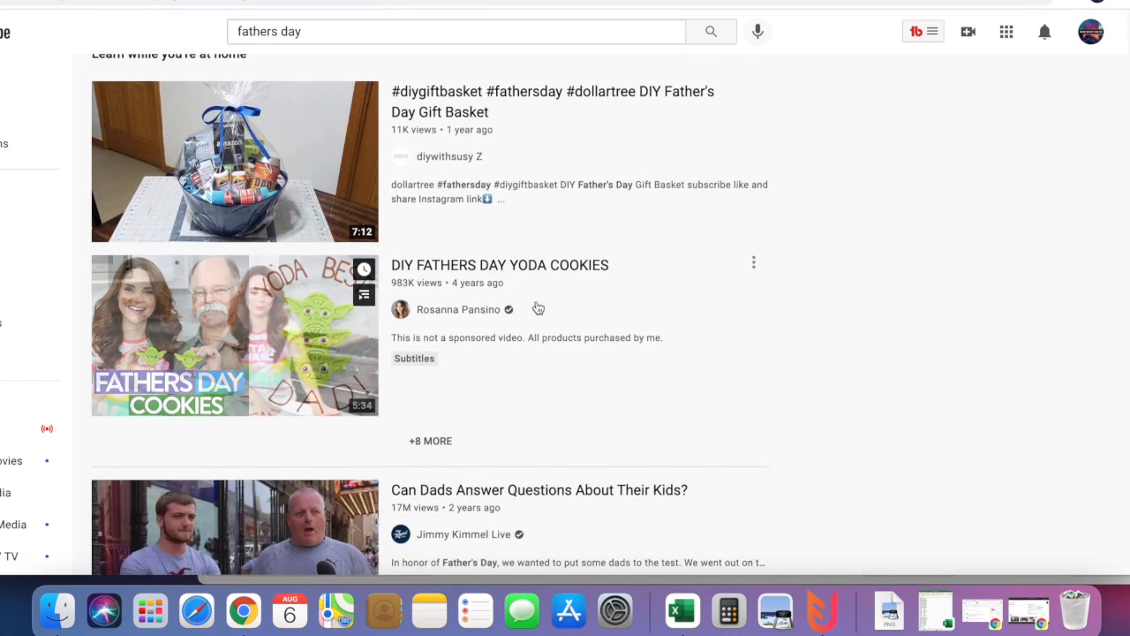
pyautogui.scroll(-3)
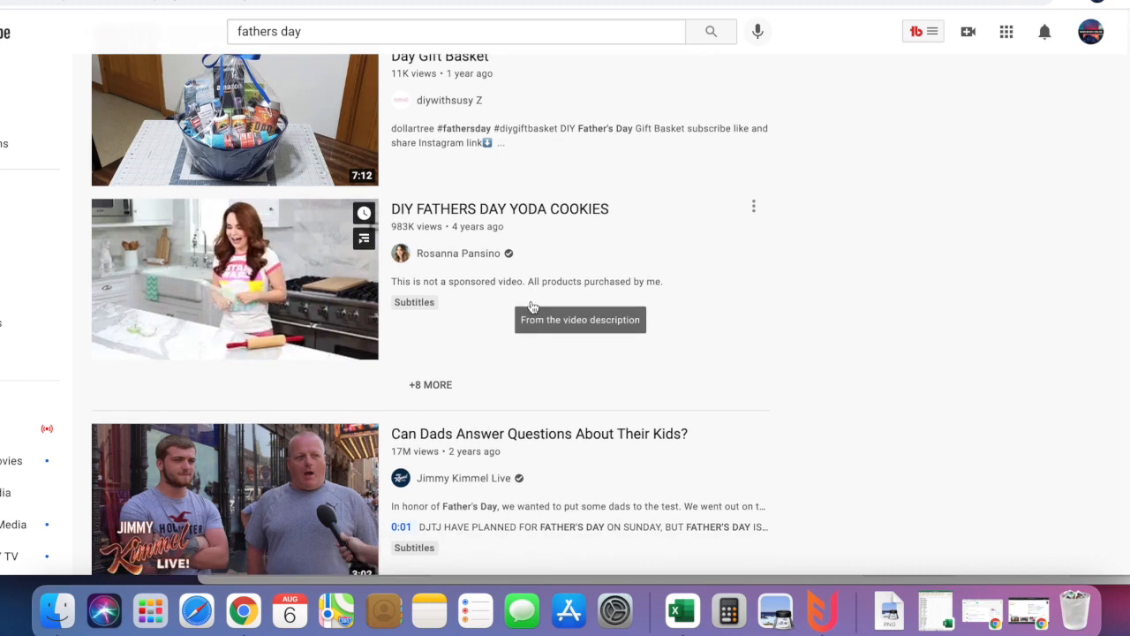
pyautogui.scroll(-3)
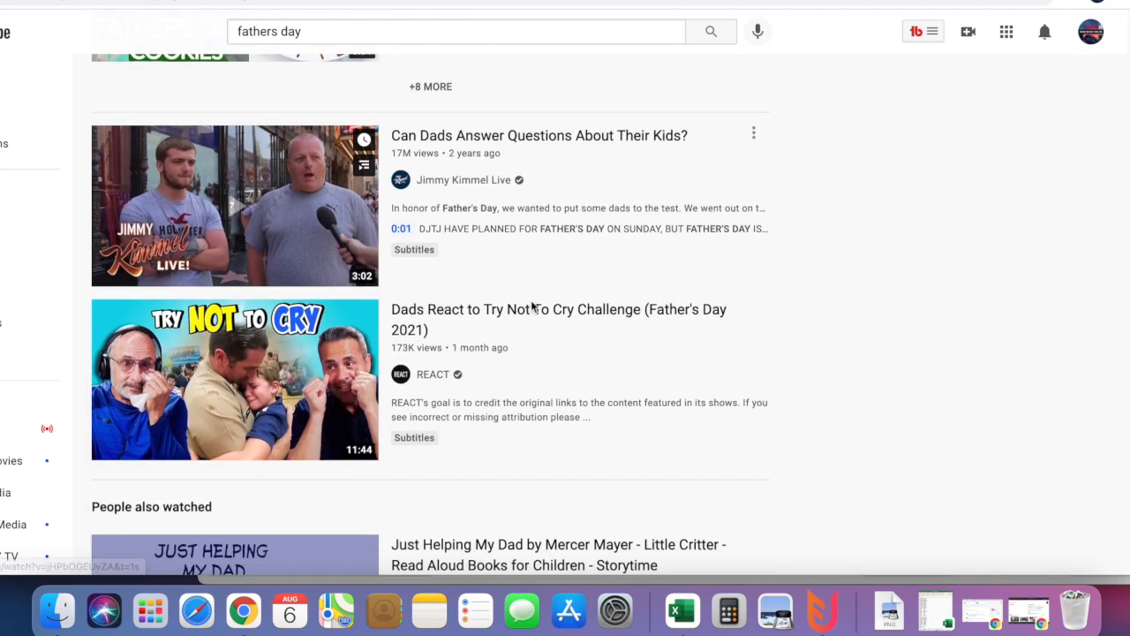
pyautogui.scroll(-3)
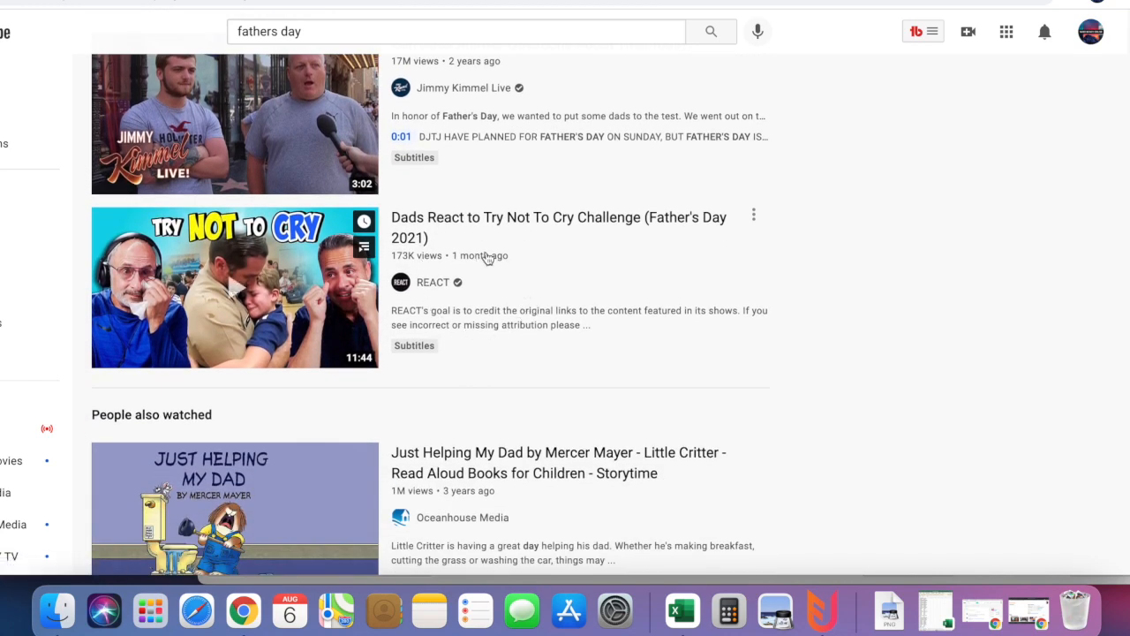
pyautogui.scroll(-3)
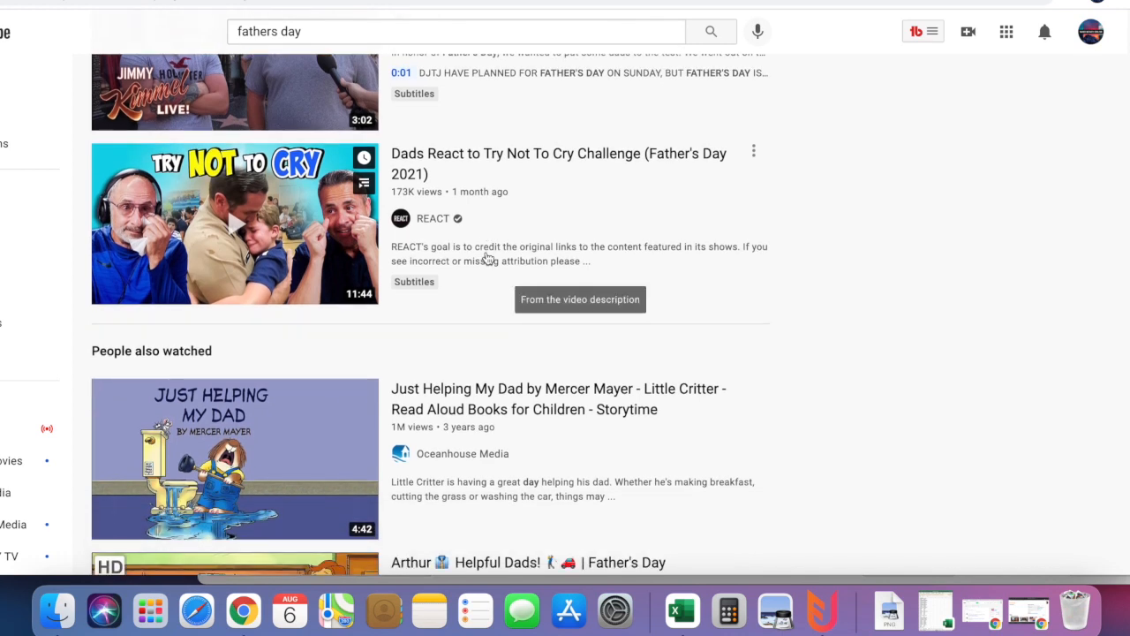
pyautogui.moveTo(523, 189)
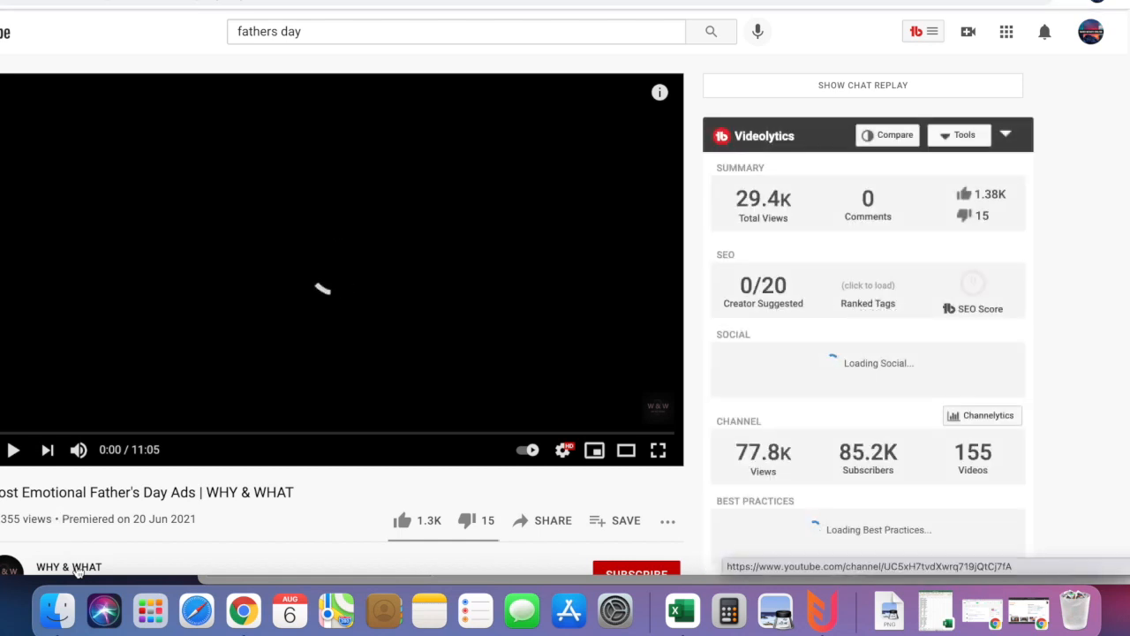
pyautogui.click(982, 415)
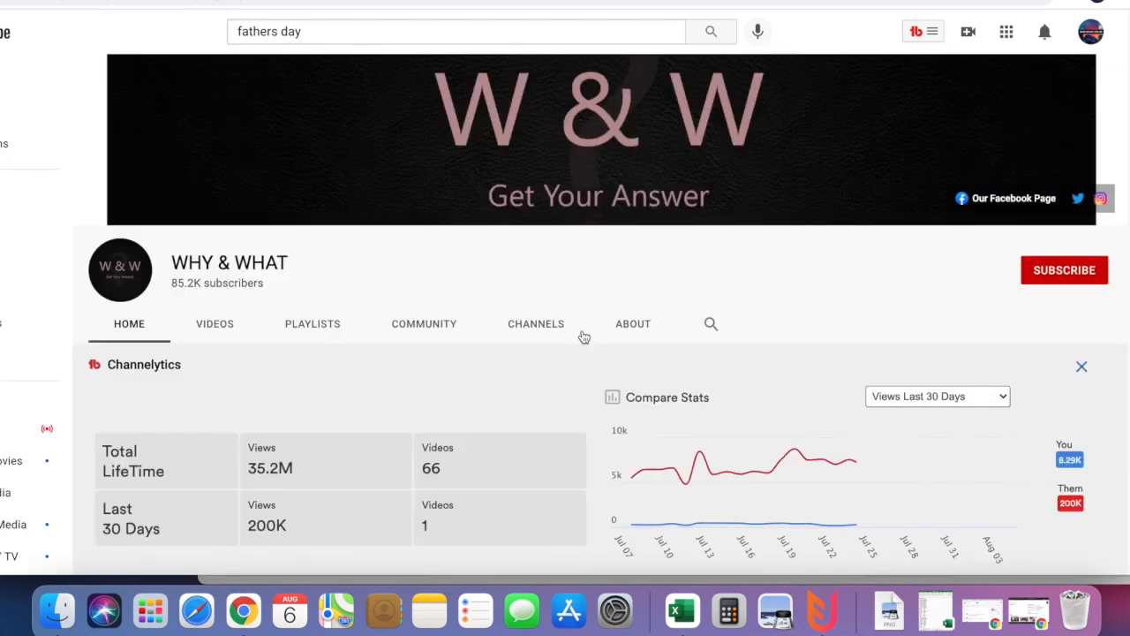
pyautogui.click(632, 323)
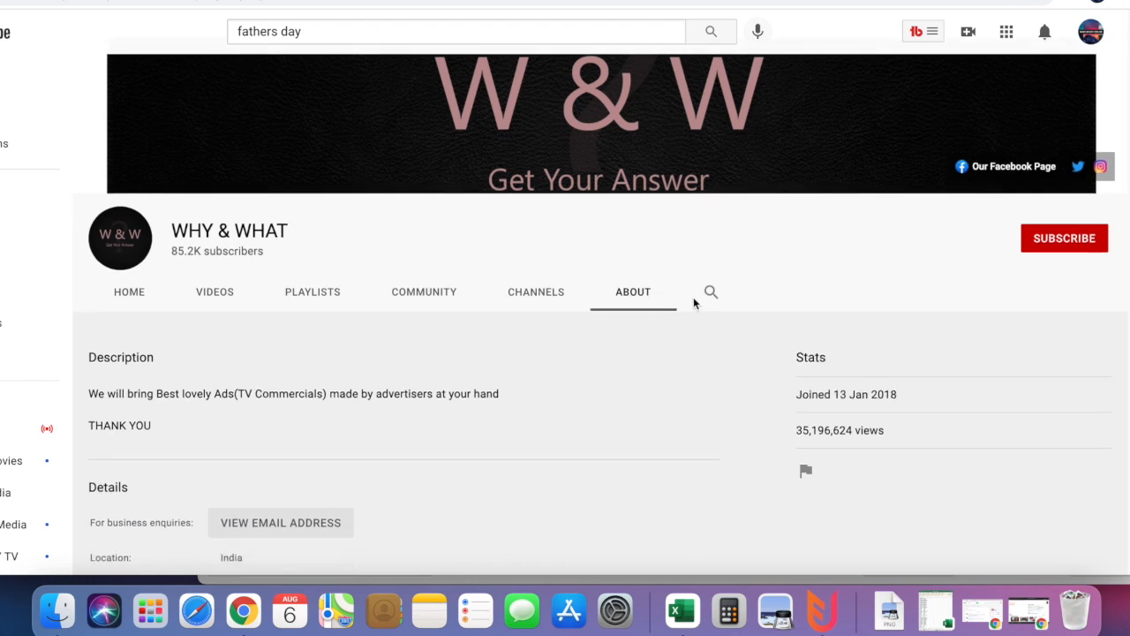
pyautogui.scroll(-3)
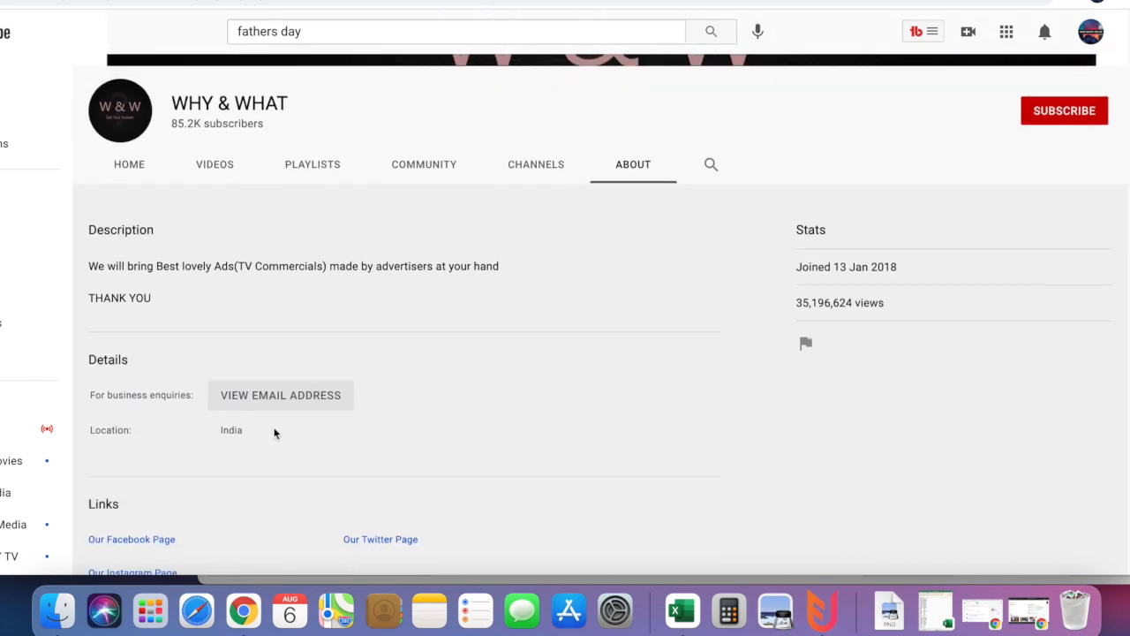
pyautogui.moveTo(257, 448)
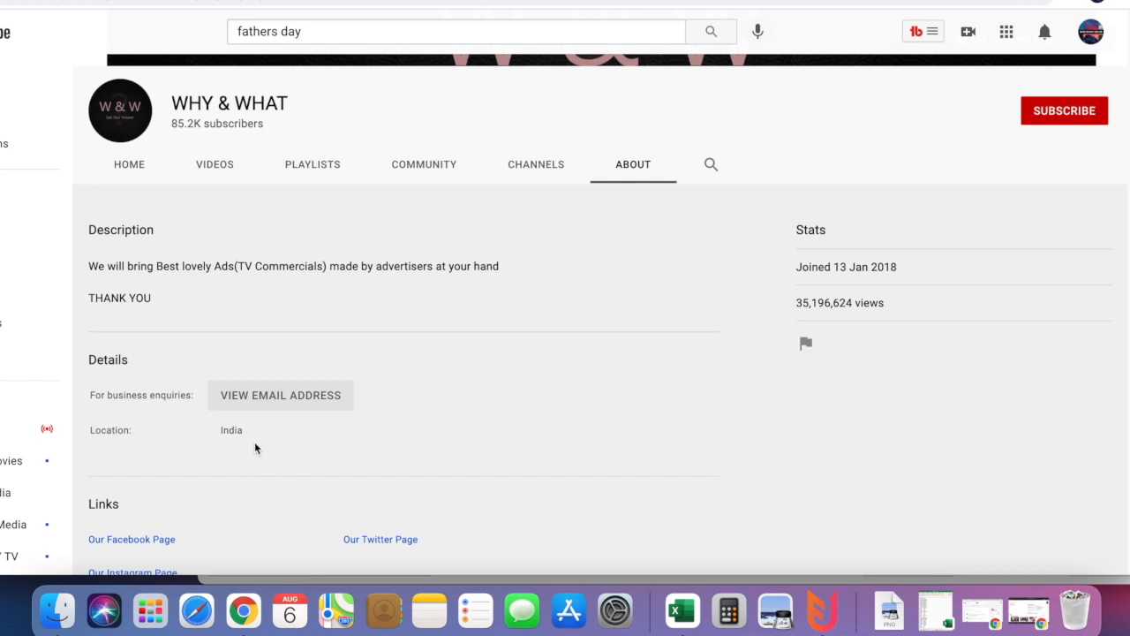
pyautogui.moveTo(283, 457)
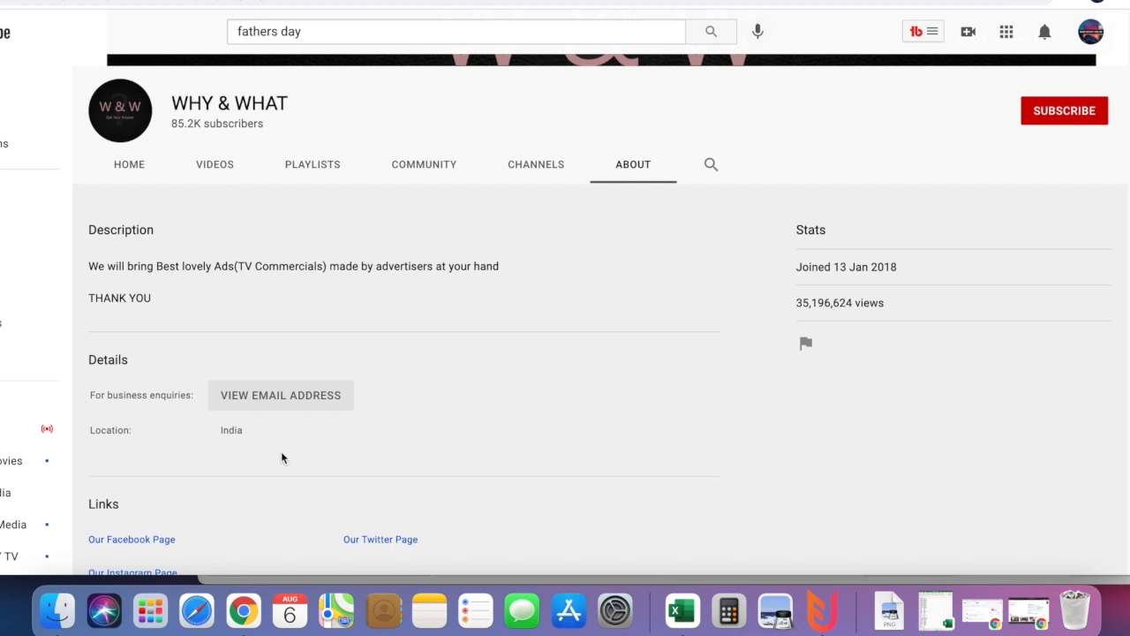
pyautogui.moveTo(275, 459)
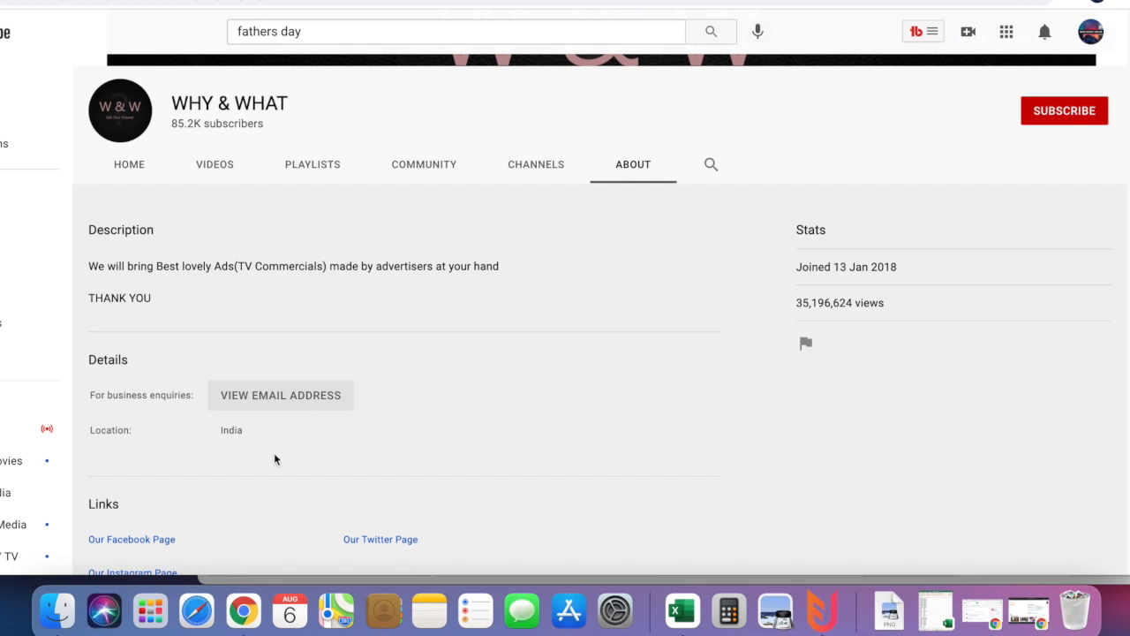
pyautogui.moveTo(262, 435)
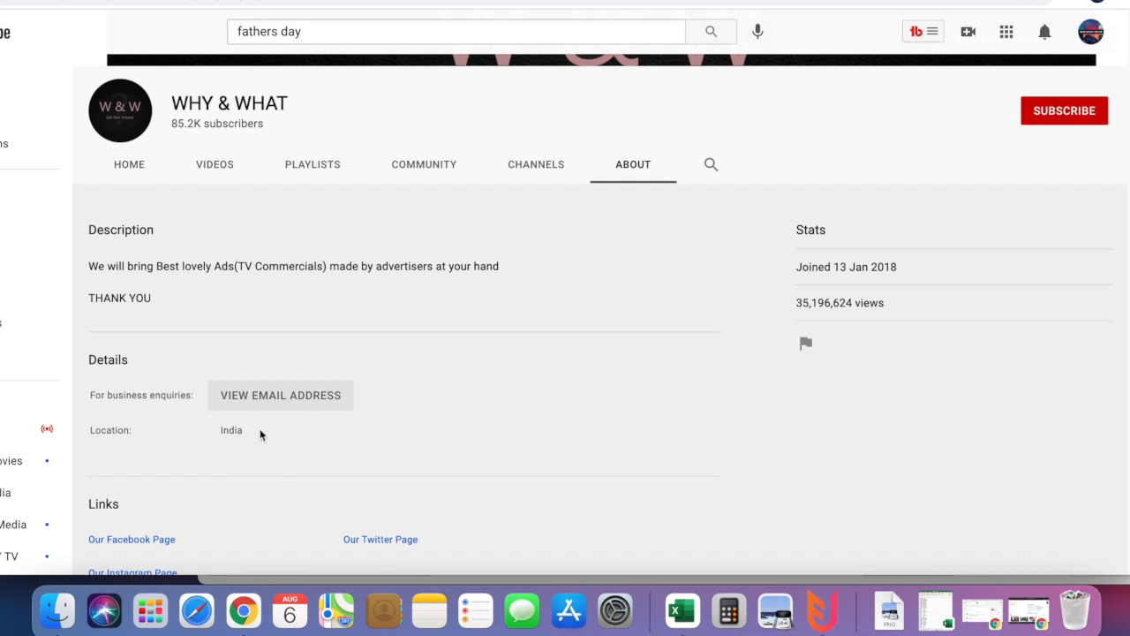
pyautogui.moveTo(283, 402)
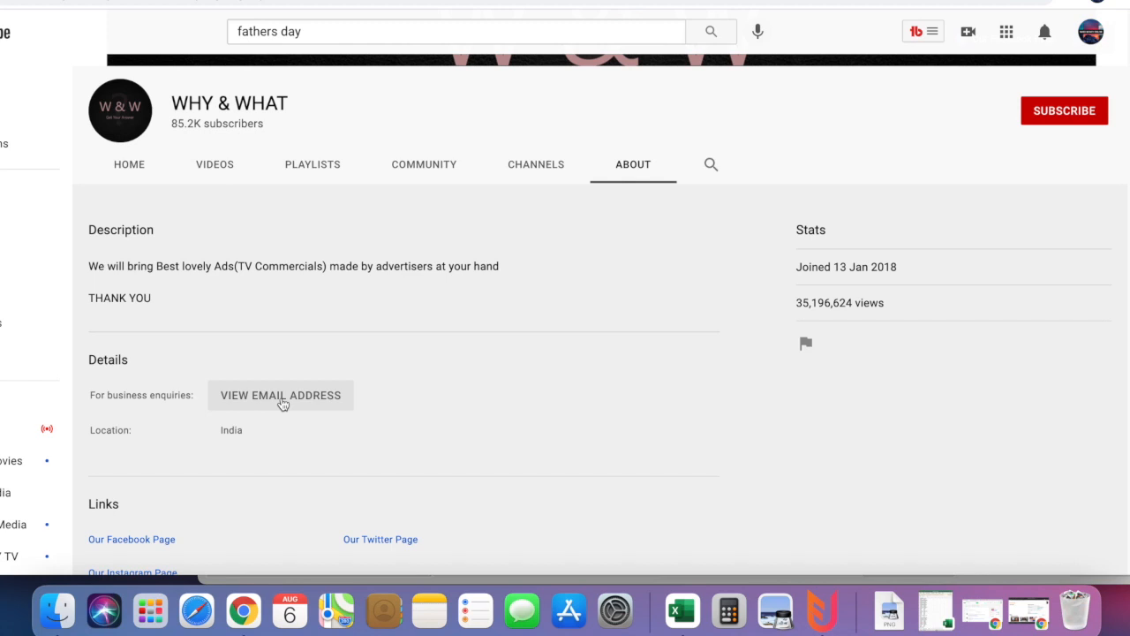
pyautogui.moveTo(215, 164)
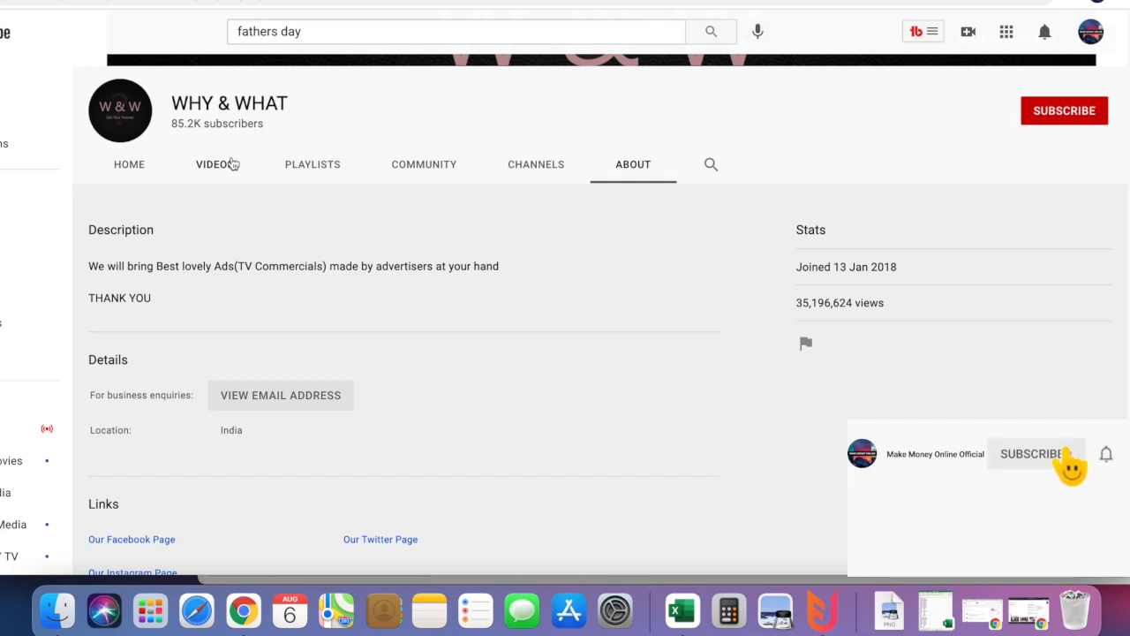
pyautogui.click(1035, 452)
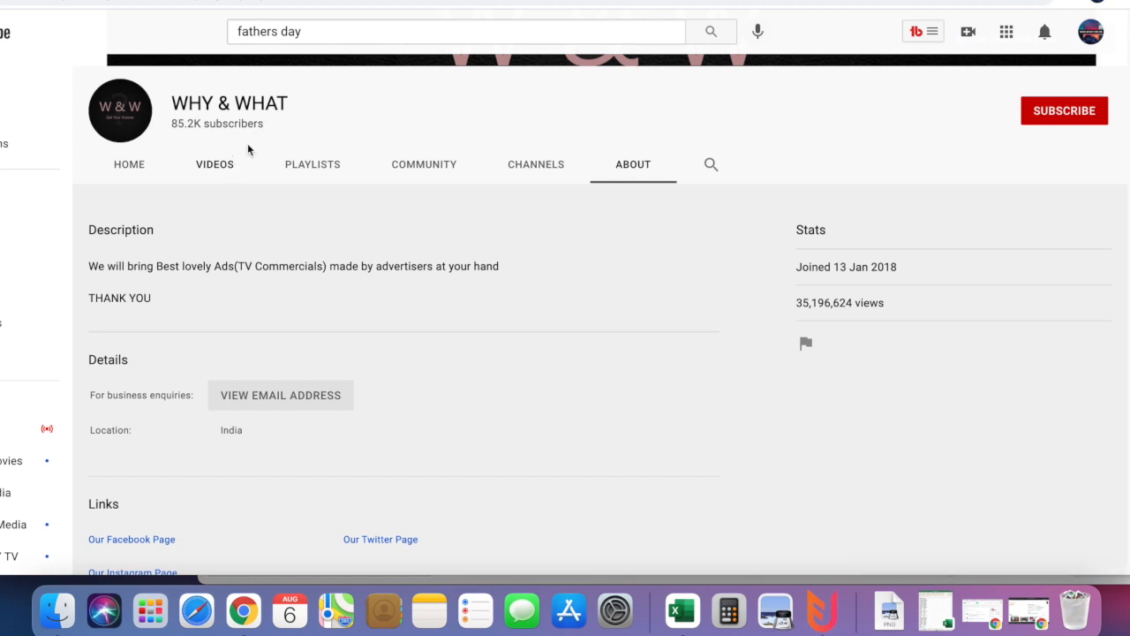
pyautogui.moveTo(343, 203)
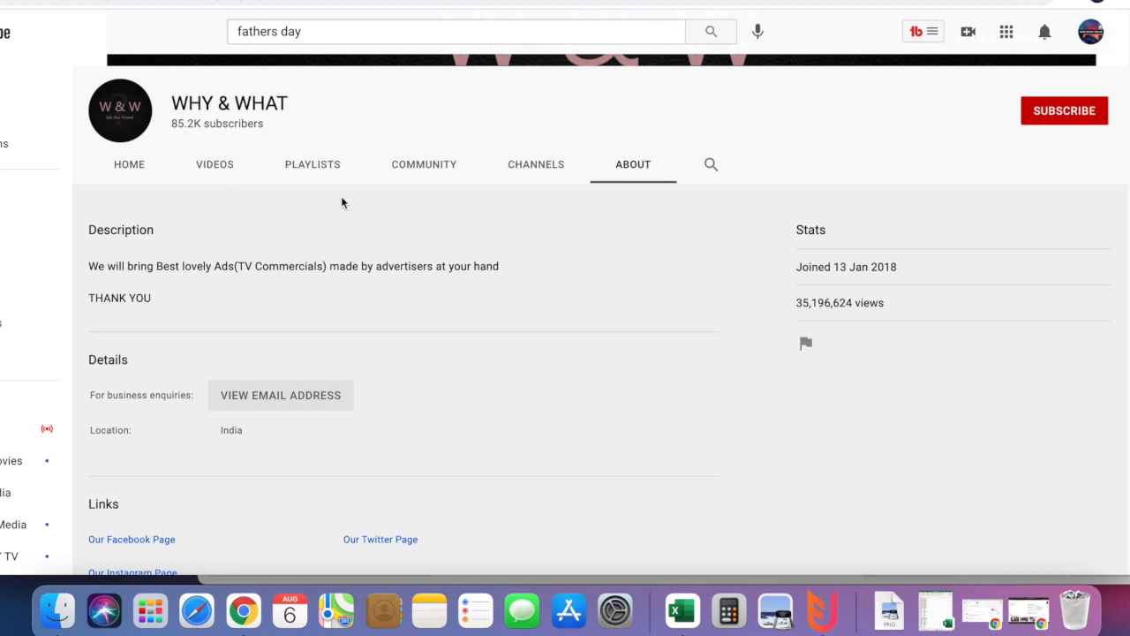
pyautogui.moveTo(821, 612)
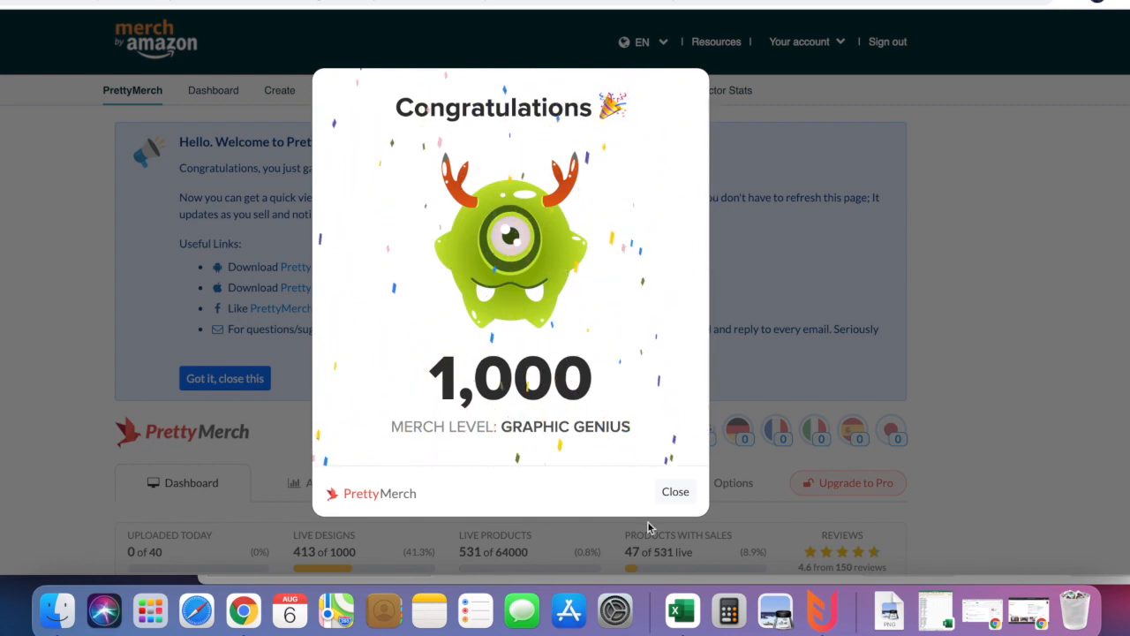
pyautogui.moveTo(768, 339)
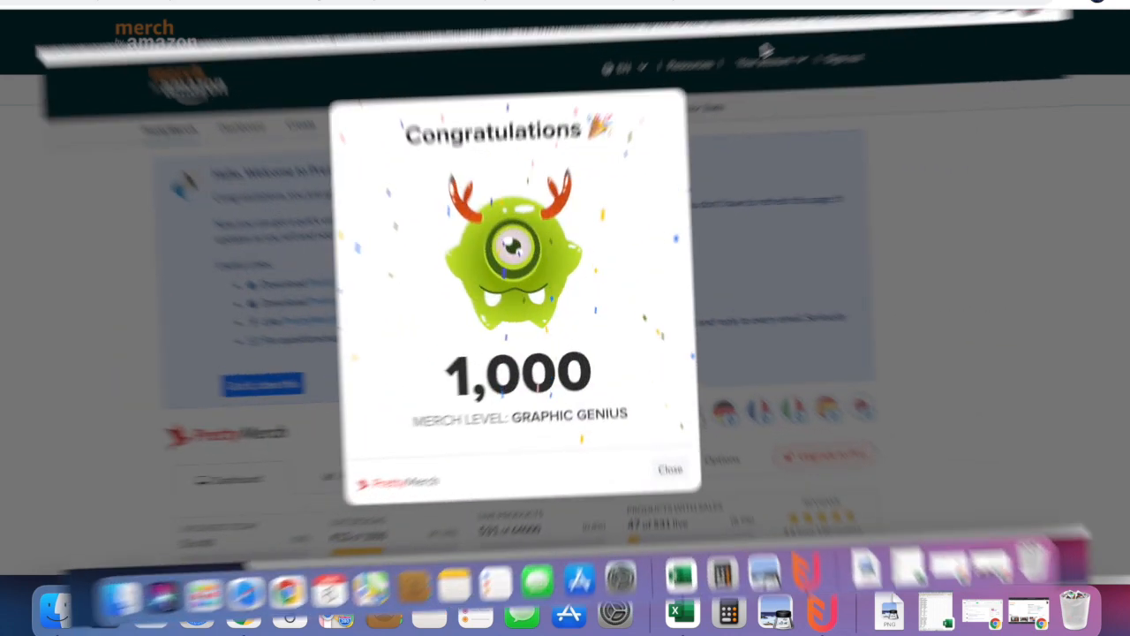
pyautogui.click(670, 470)
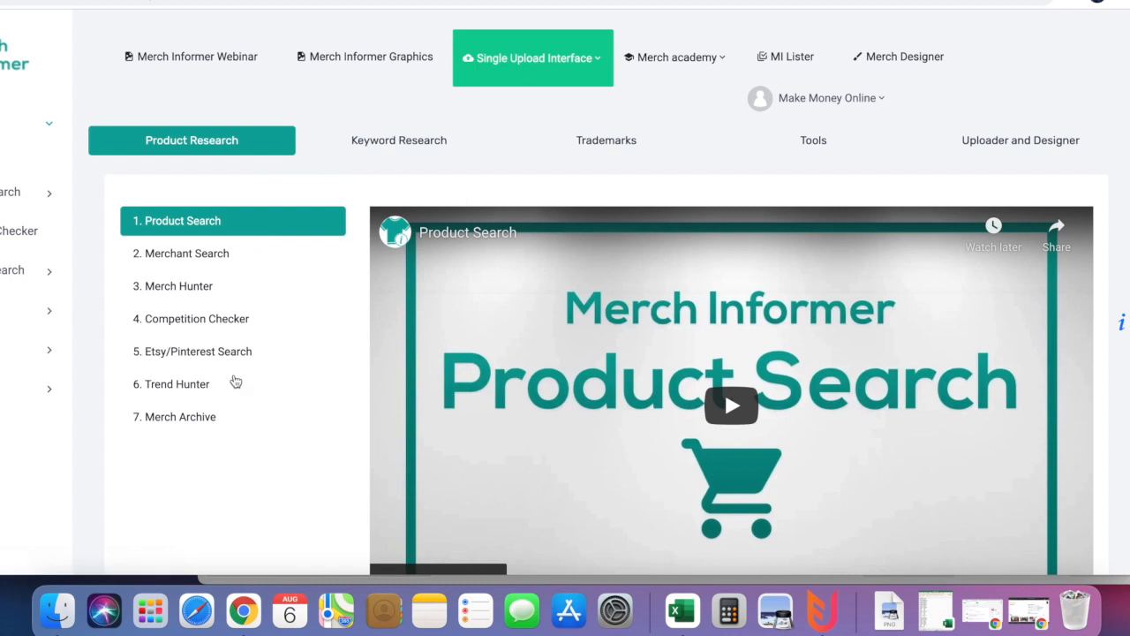
pyautogui.moveTo(258, 314)
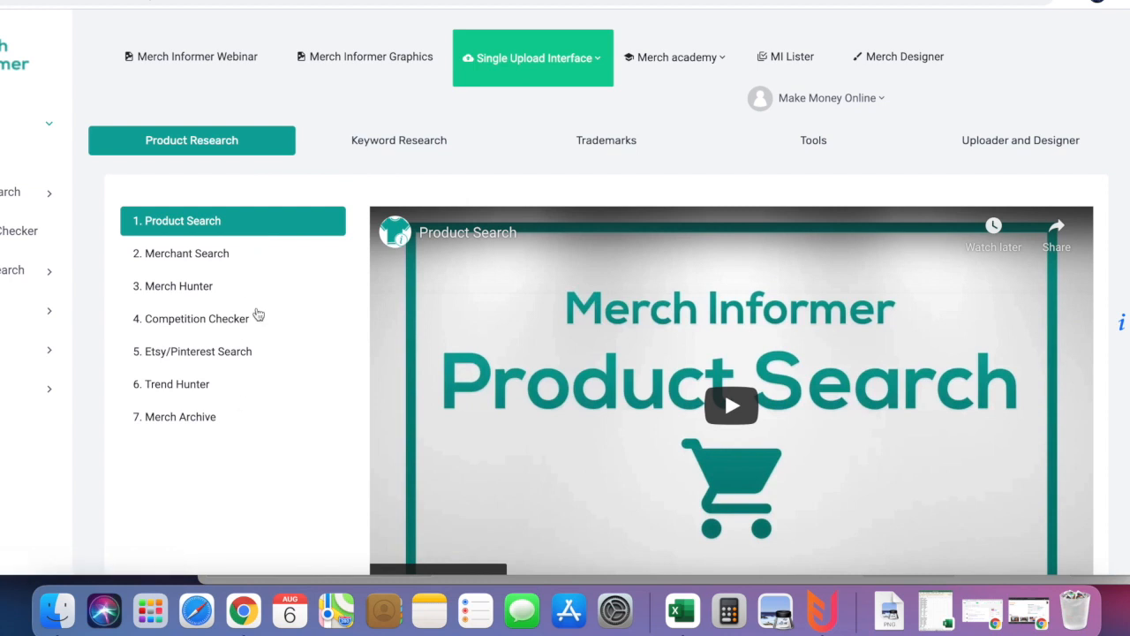
pyautogui.moveTo(262, 325)
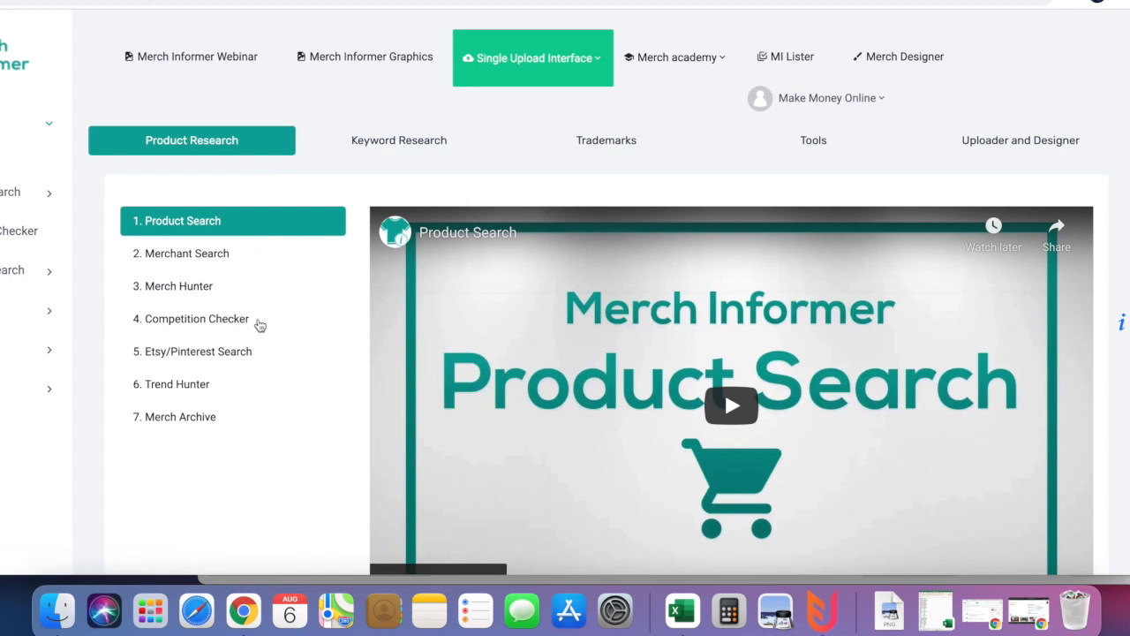
pyautogui.moveTo(262, 364)
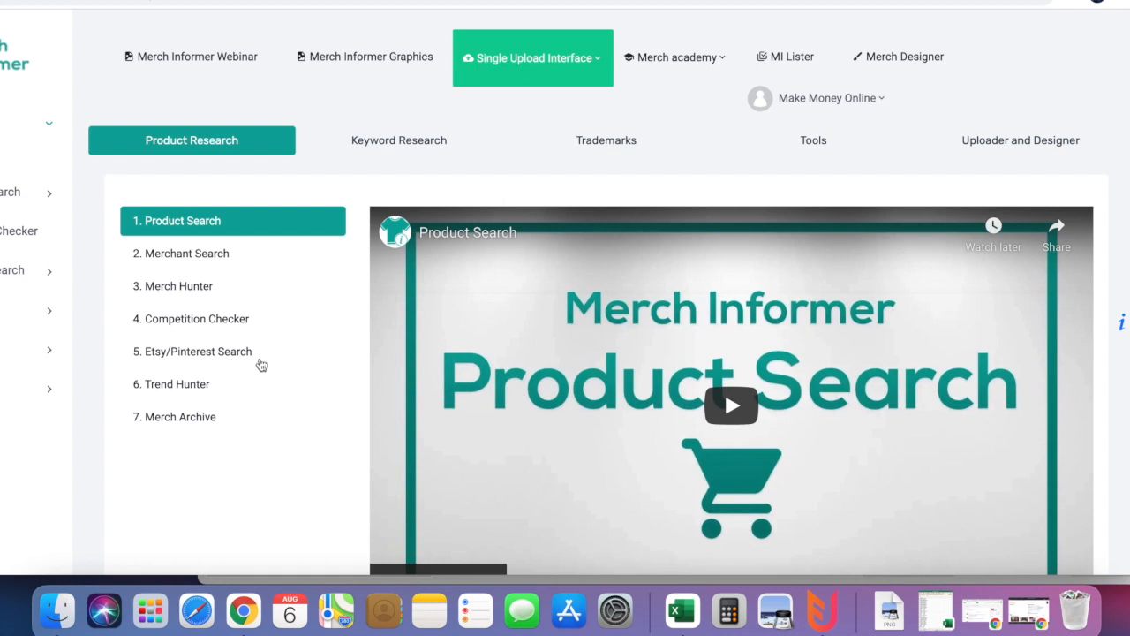
pyautogui.moveTo(239, 392)
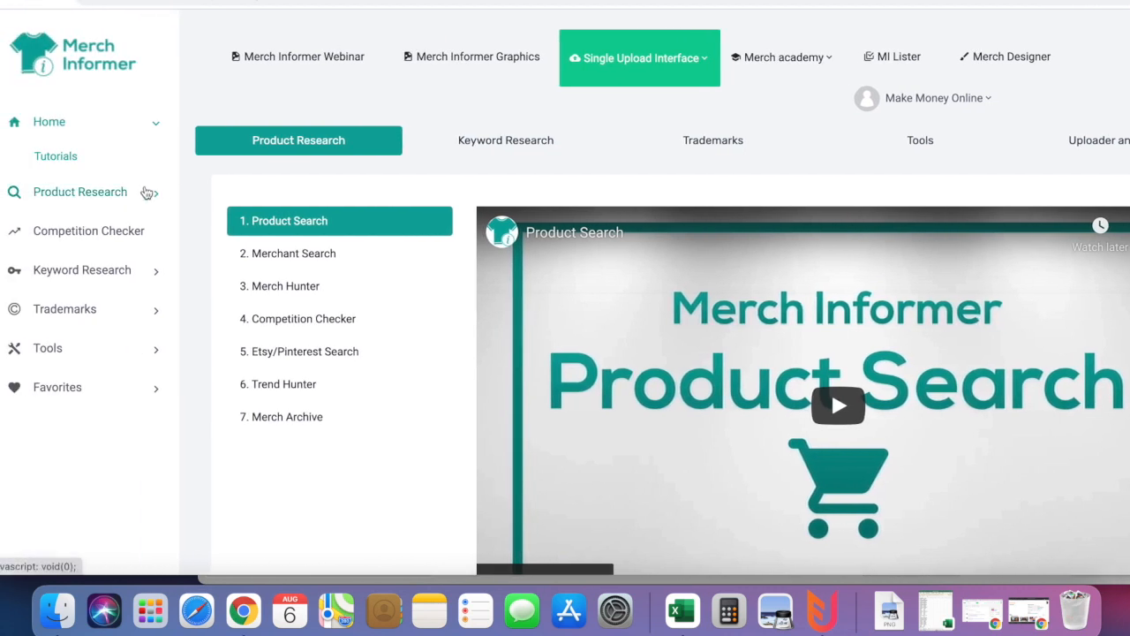
pyautogui.moveTo(159, 290)
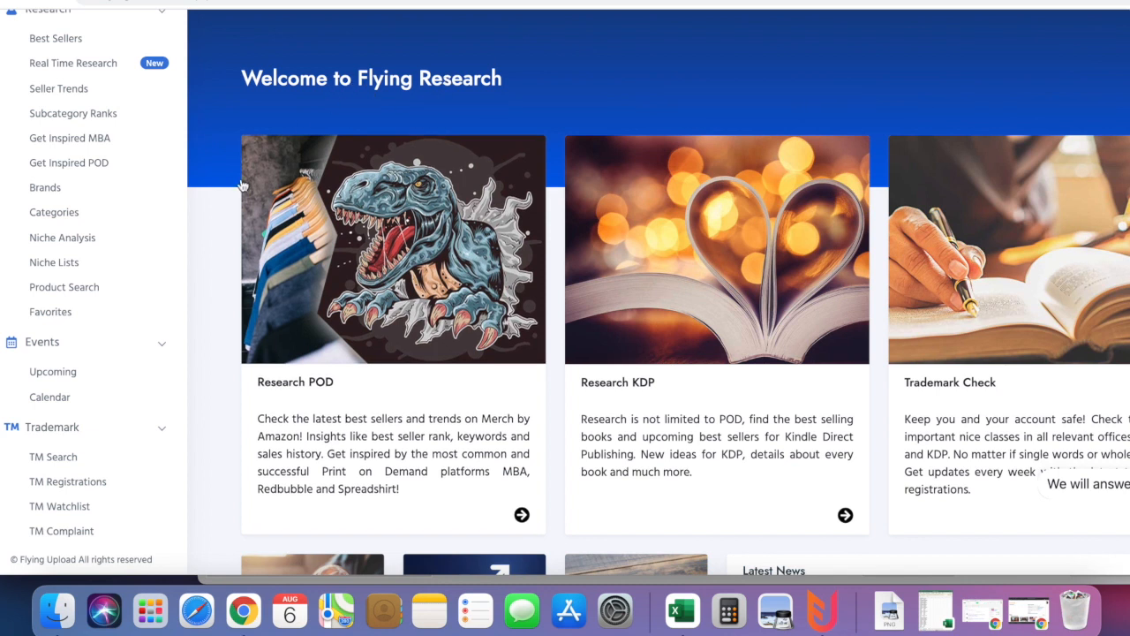
pyautogui.moveTo(58, 88)
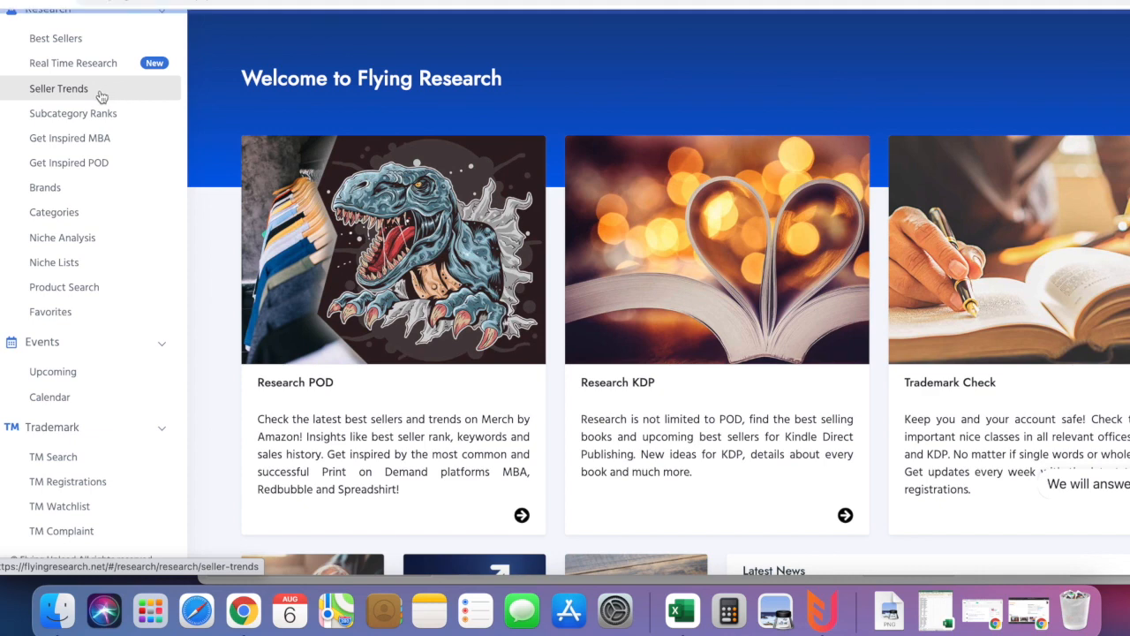
# Step: Show Seller Trends filtered to the COM - United States marketplace
pyautogui.click(58, 89)
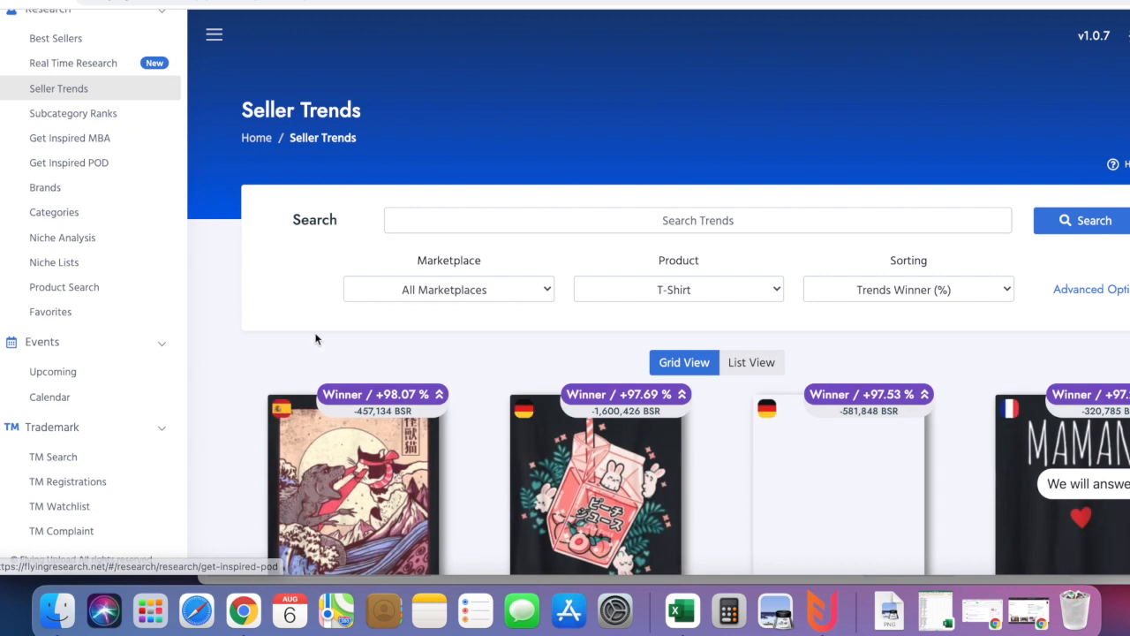
pyautogui.click(449, 290)
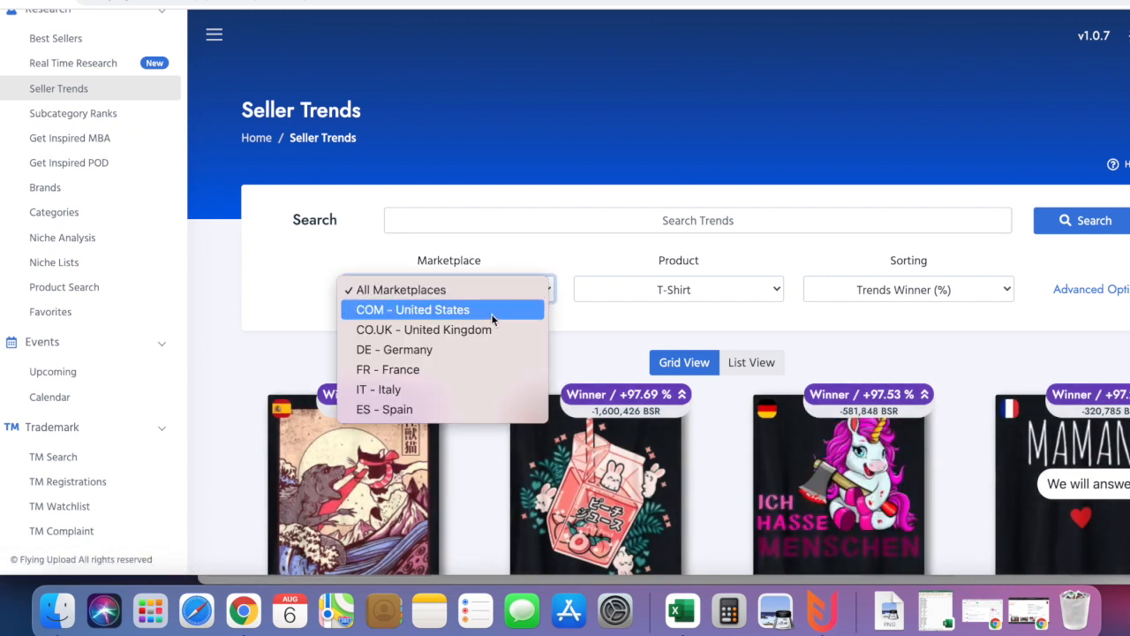
pyautogui.click(413, 309)
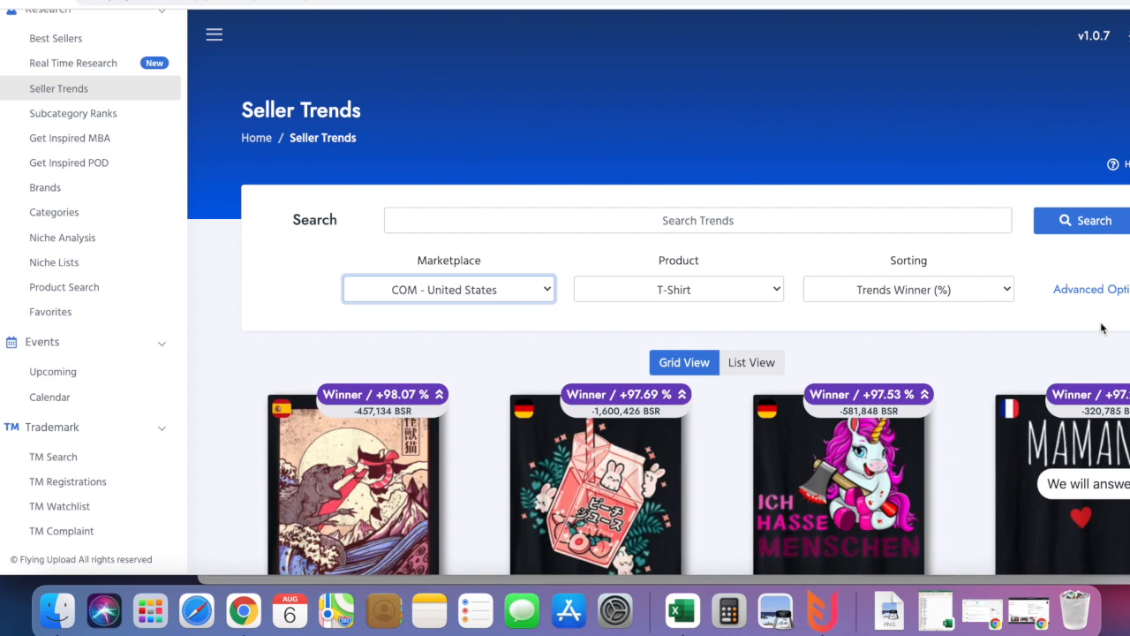
pyautogui.click(1081, 219)
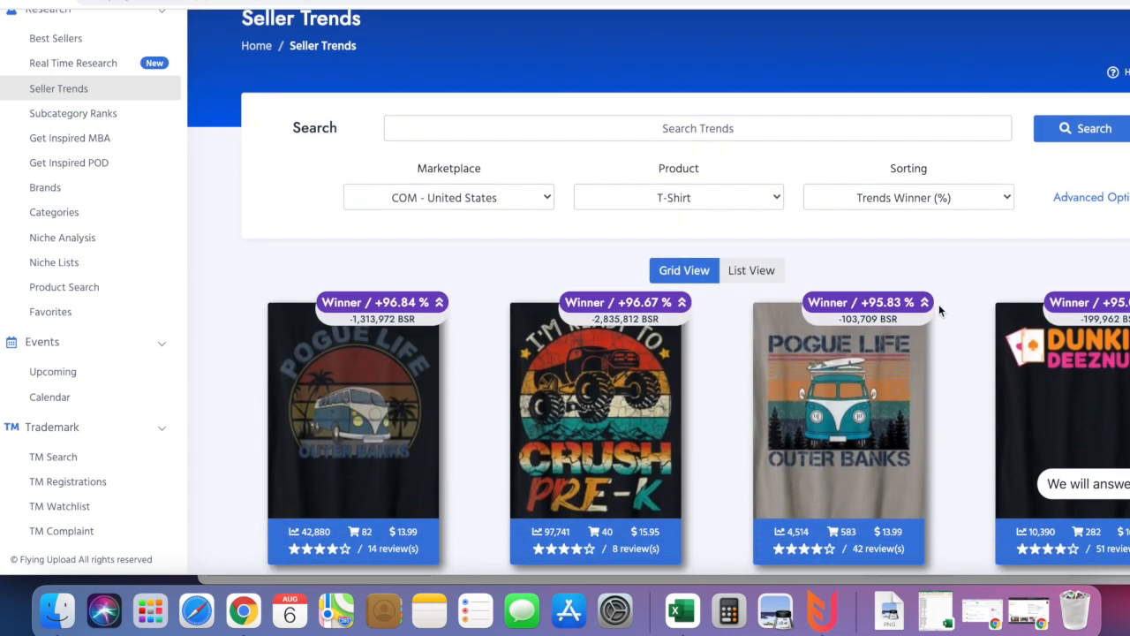
pyautogui.scroll(-3)
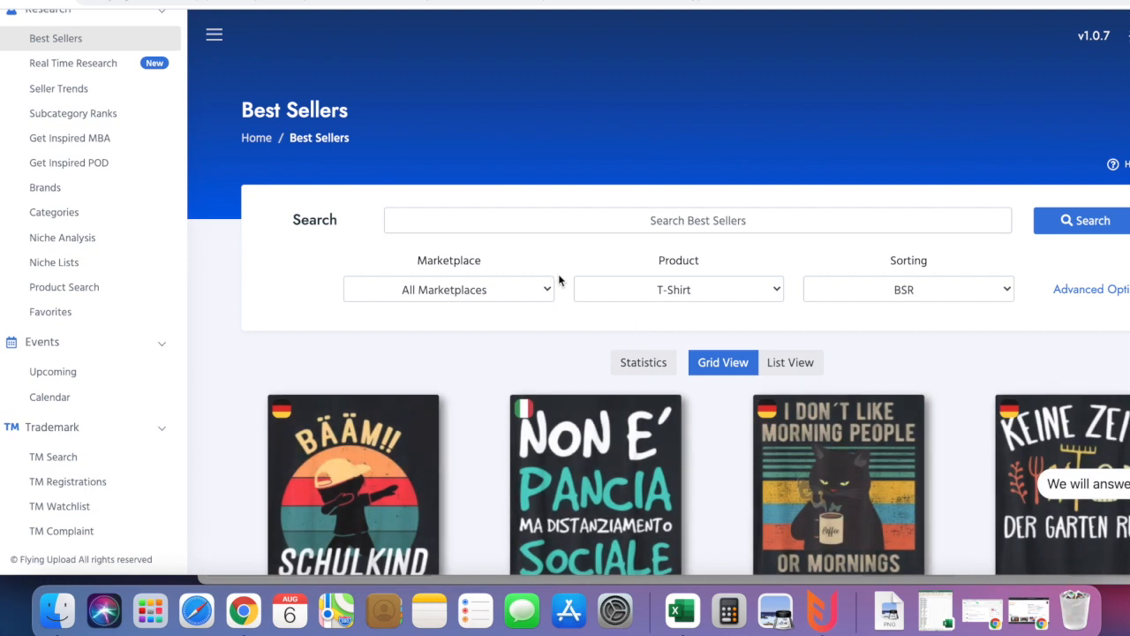
# Step: Show Best Sellers for the COM - United States marketplace, then go to TM Search
pyautogui.scroll(-3)
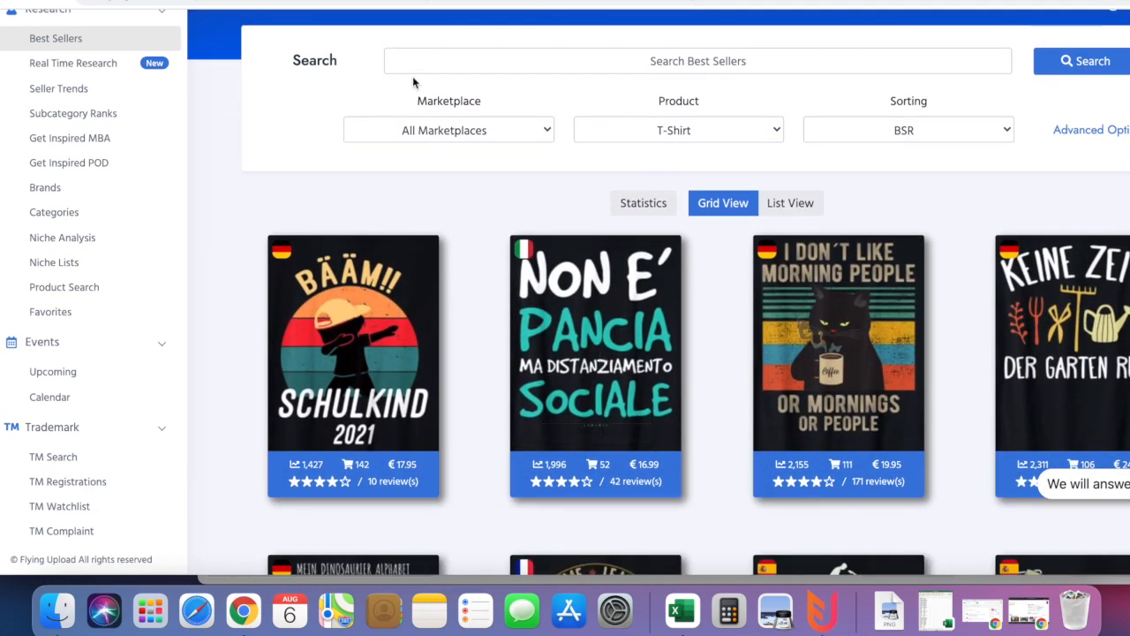
pyautogui.click(449, 130)
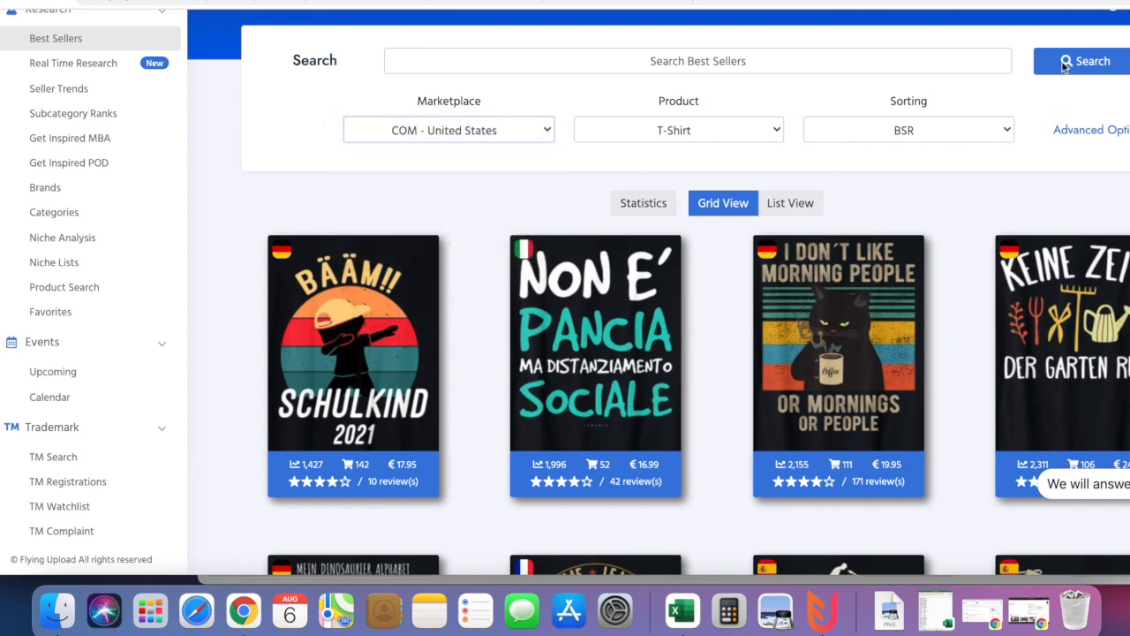
pyautogui.click(1081, 61)
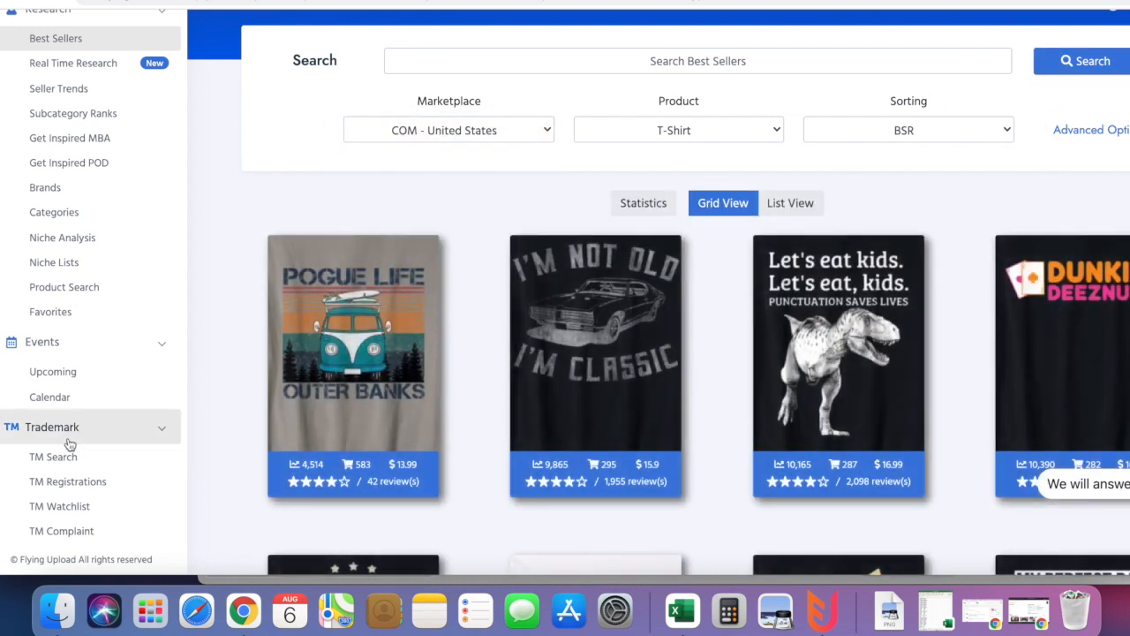
pyautogui.click(53, 456)
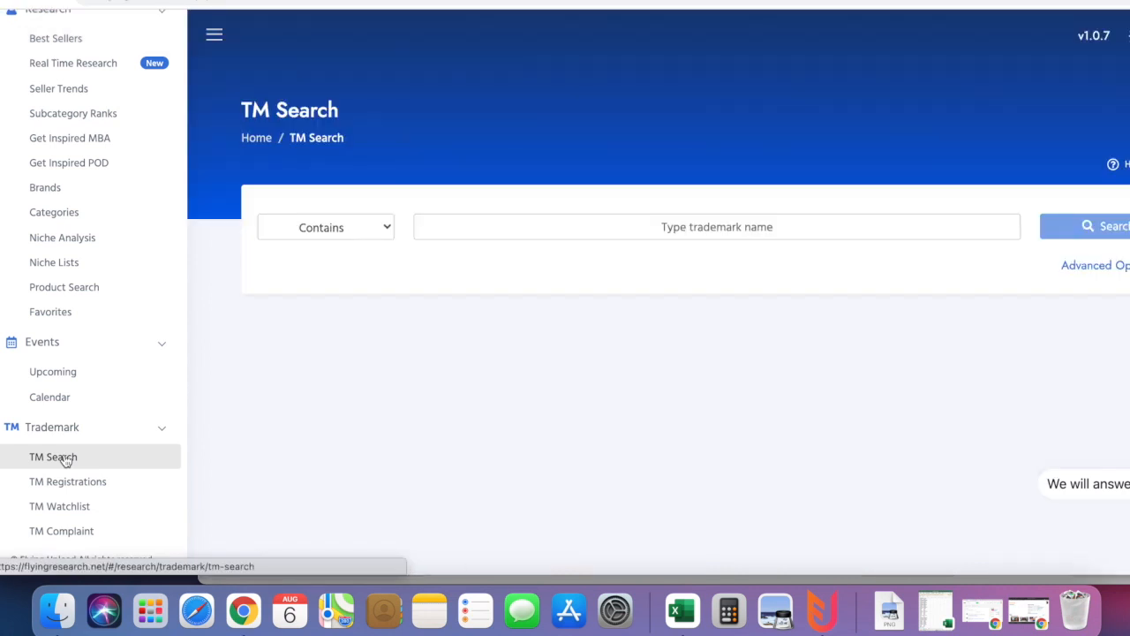
# Step: Search trademarks containing 'adidas' and review the 36 registered marks across offices
pyautogui.click(715, 226)
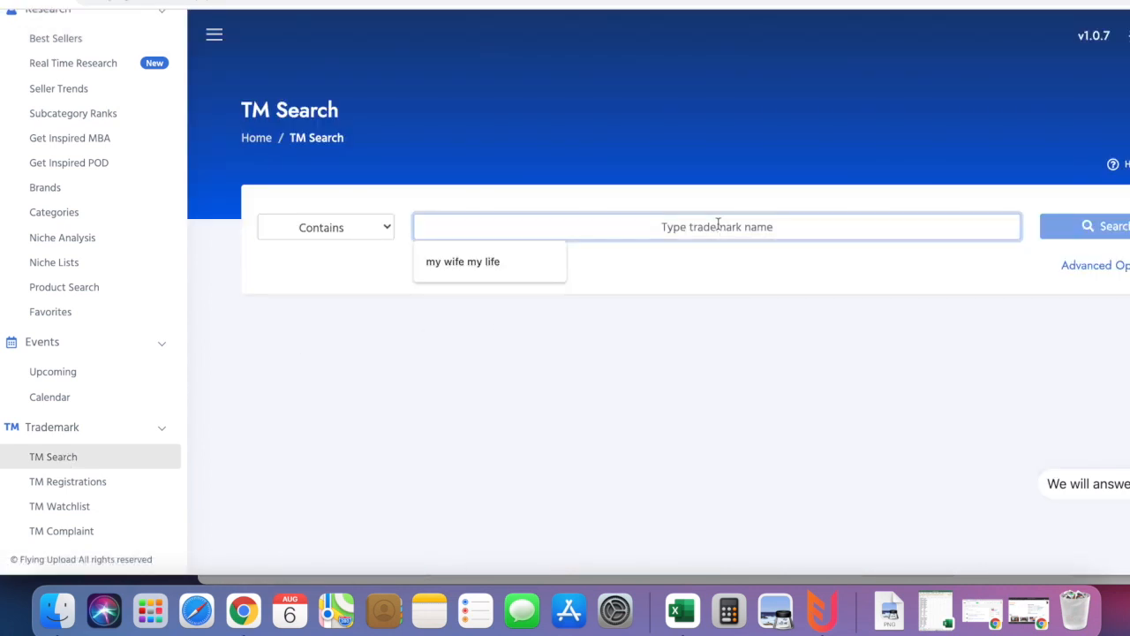
pyautogui.write('adid')
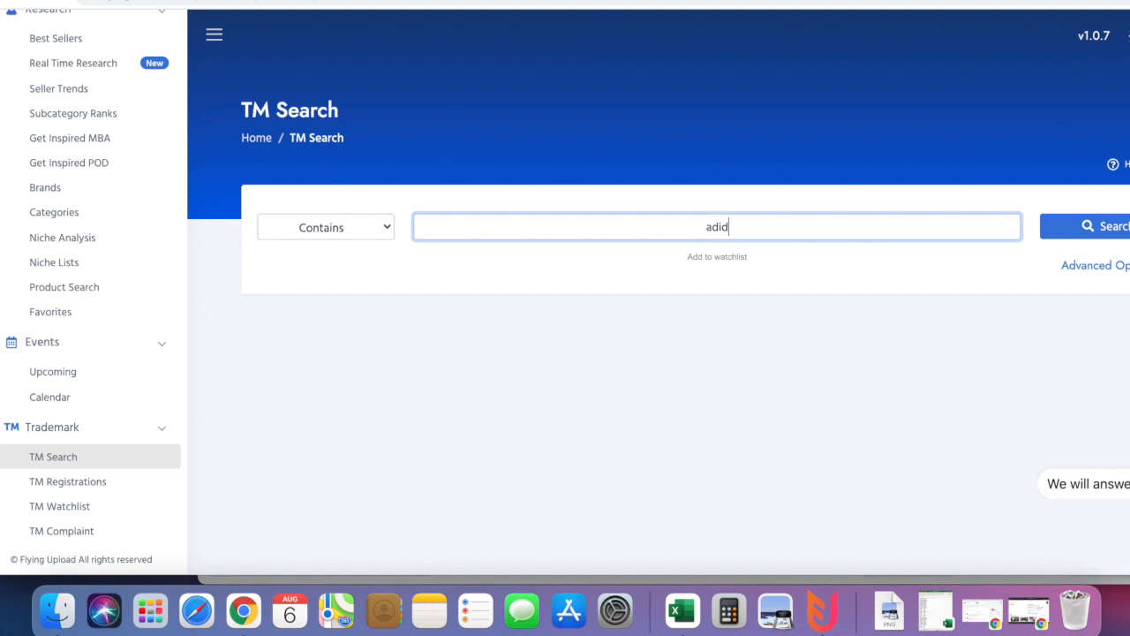
pyautogui.write('as')
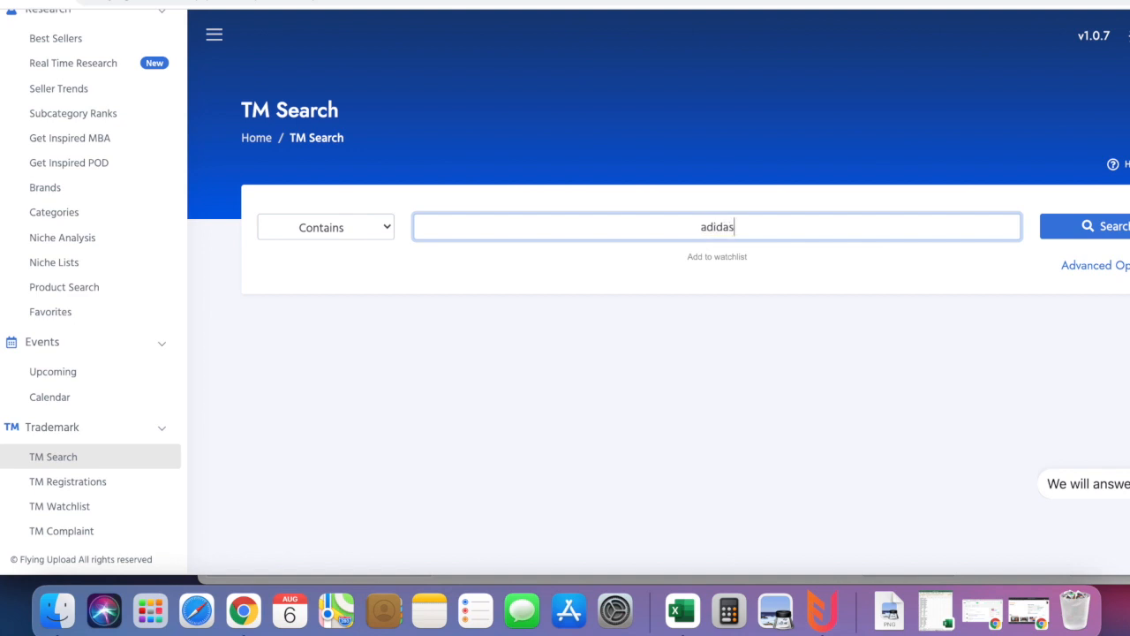
pyautogui.click(1109, 226)
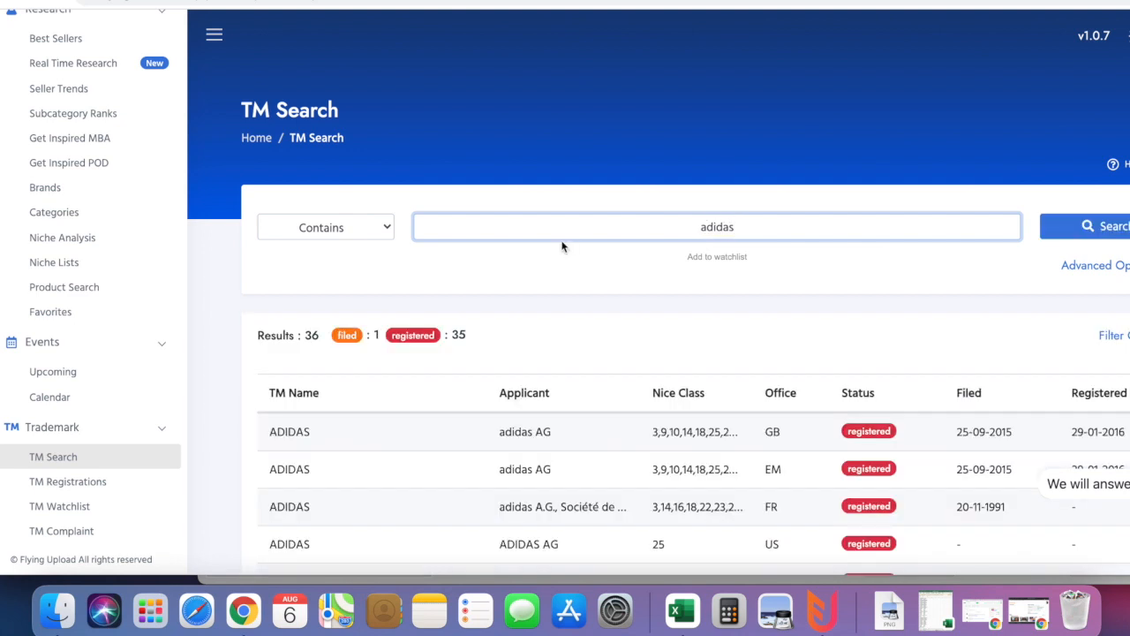
pyautogui.scroll(3)
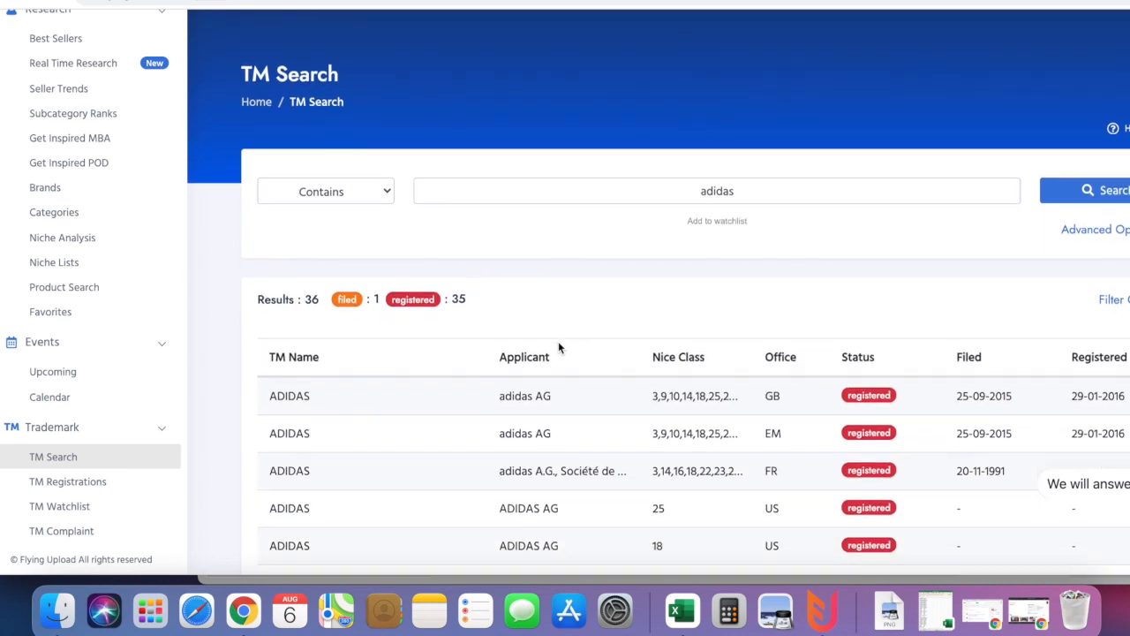
pyautogui.scroll(-3)
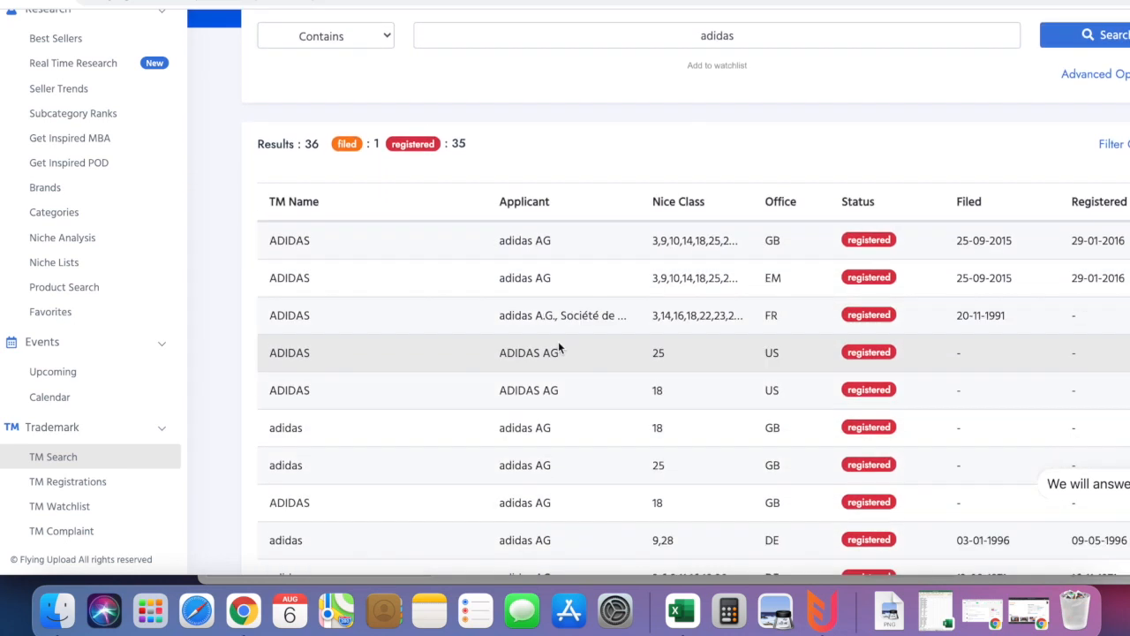
pyautogui.scroll(-3)
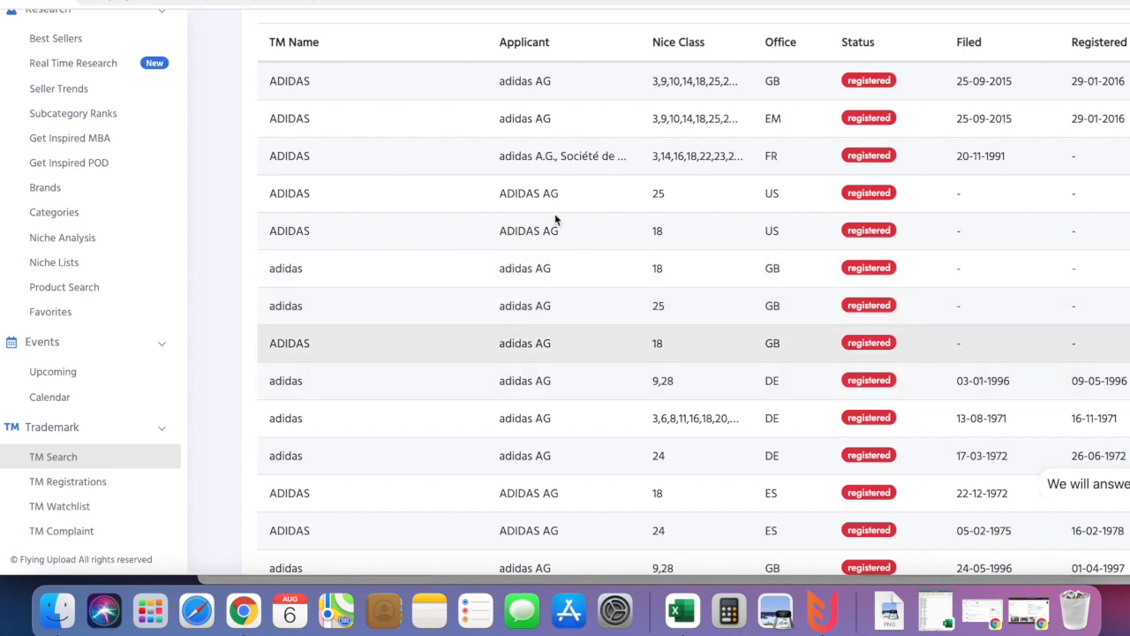
pyautogui.moveTo(802, 193)
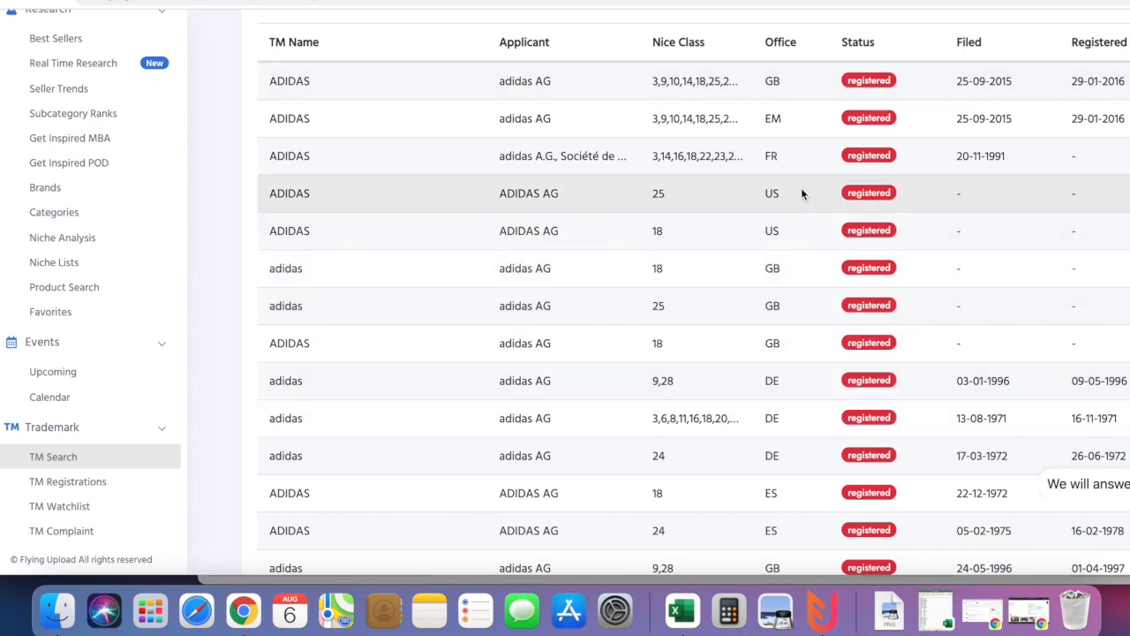
pyautogui.moveTo(798, 156)
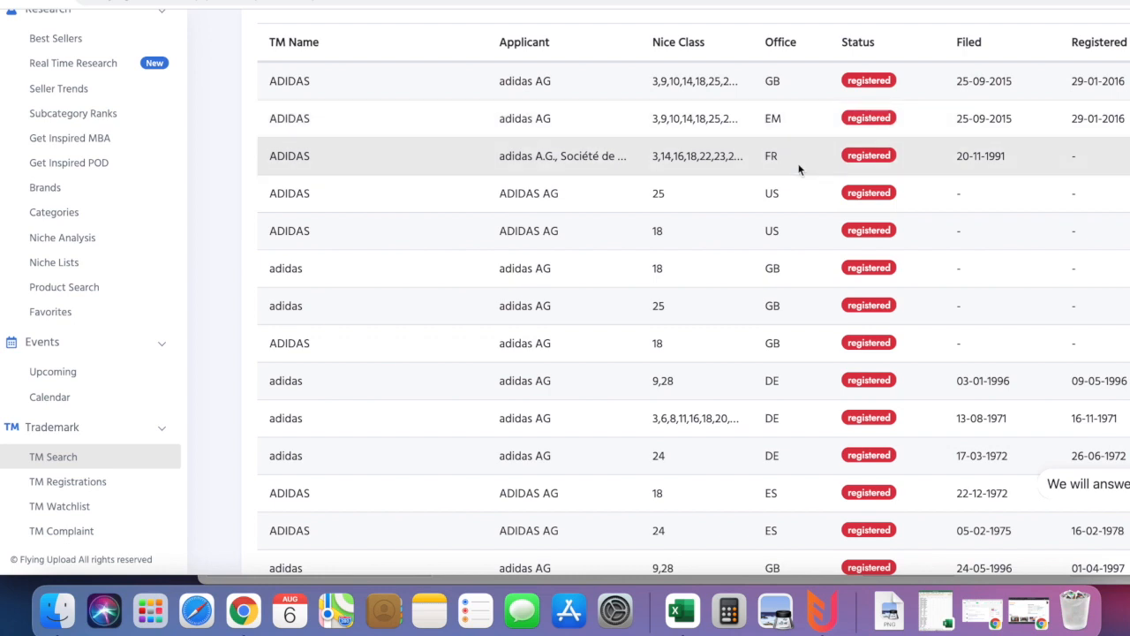
pyautogui.moveTo(774, 414)
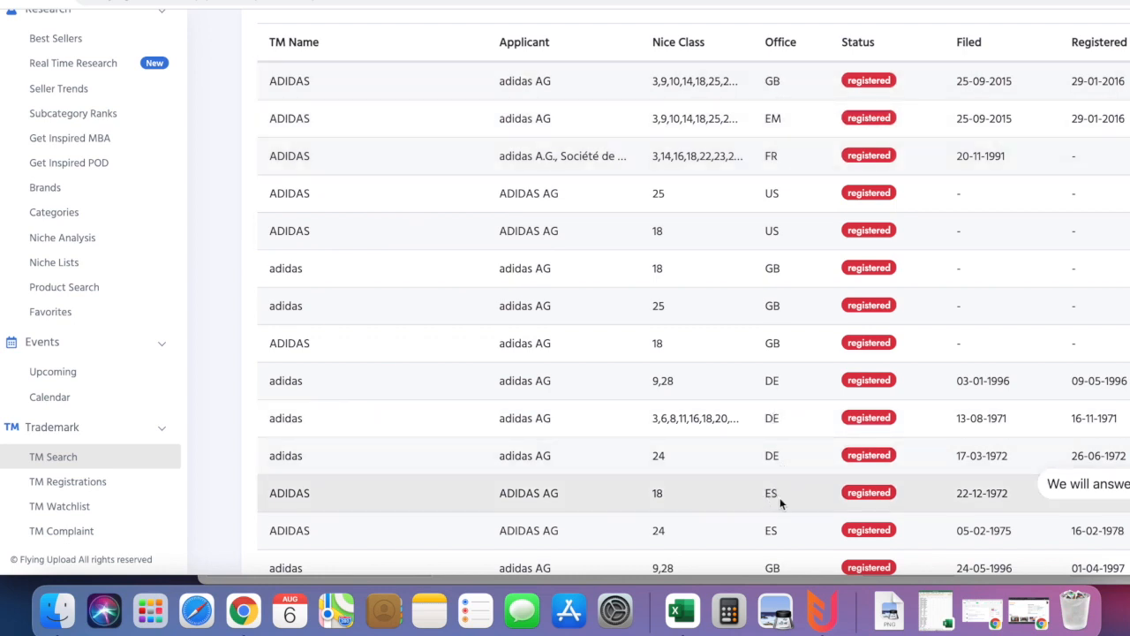
pyautogui.moveTo(791, 529)
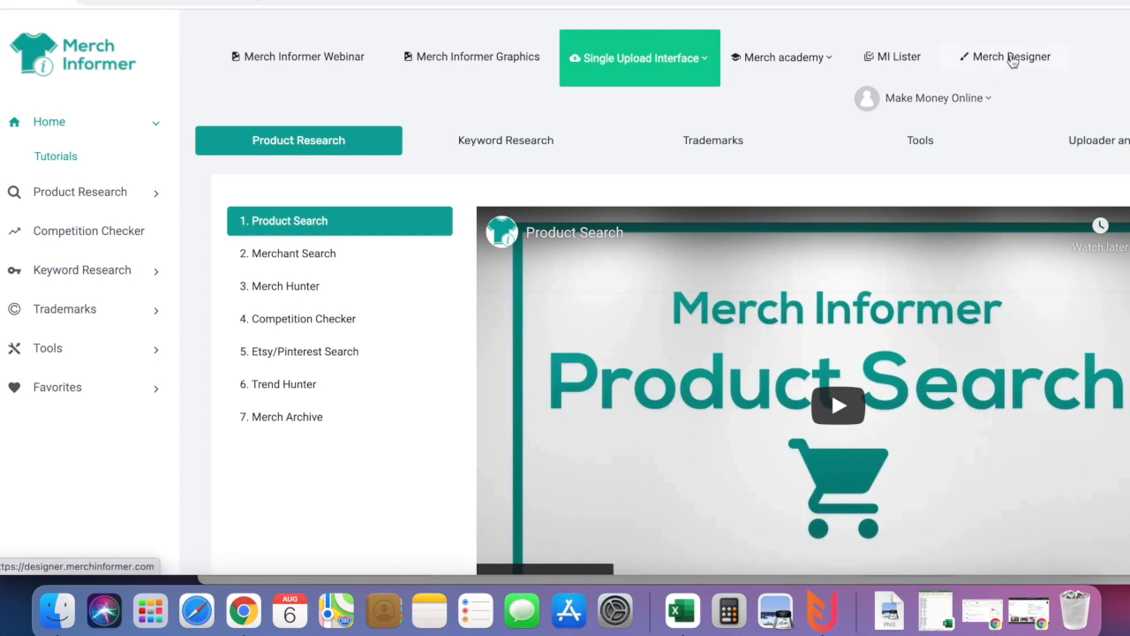
pyautogui.moveTo(1000, 72)
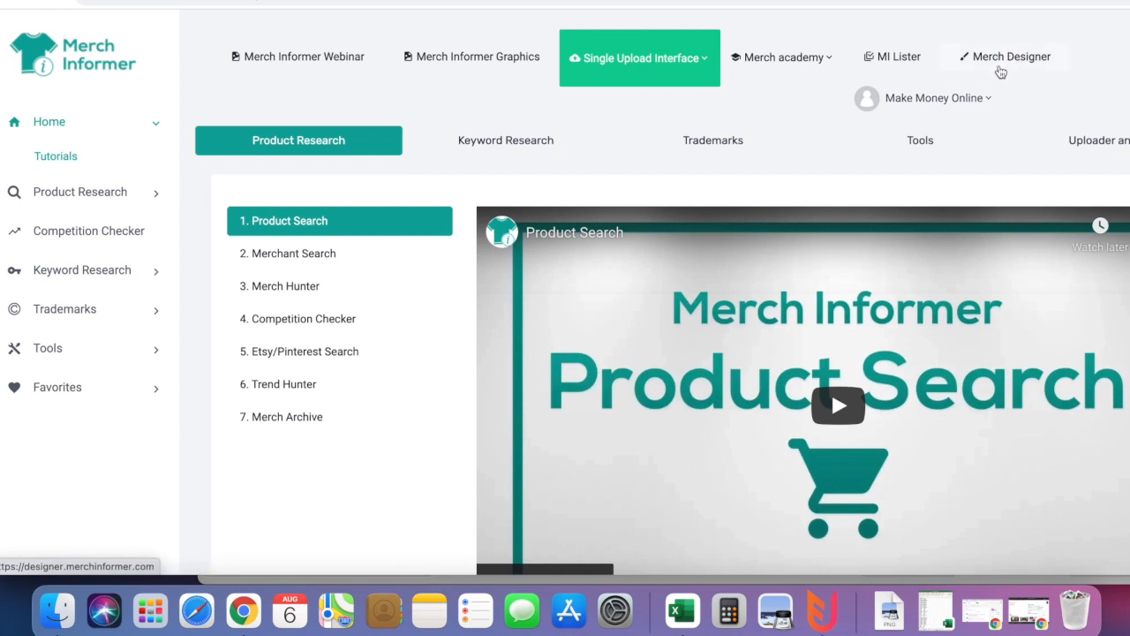
pyautogui.moveTo(1001, 67)
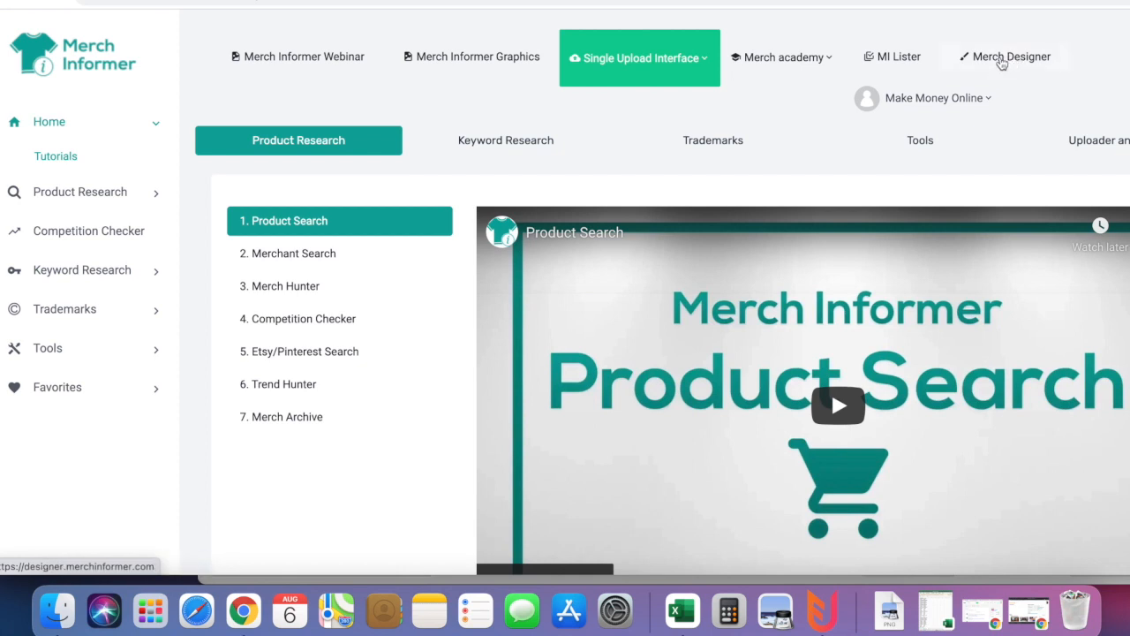
pyautogui.moveTo(1016, 63)
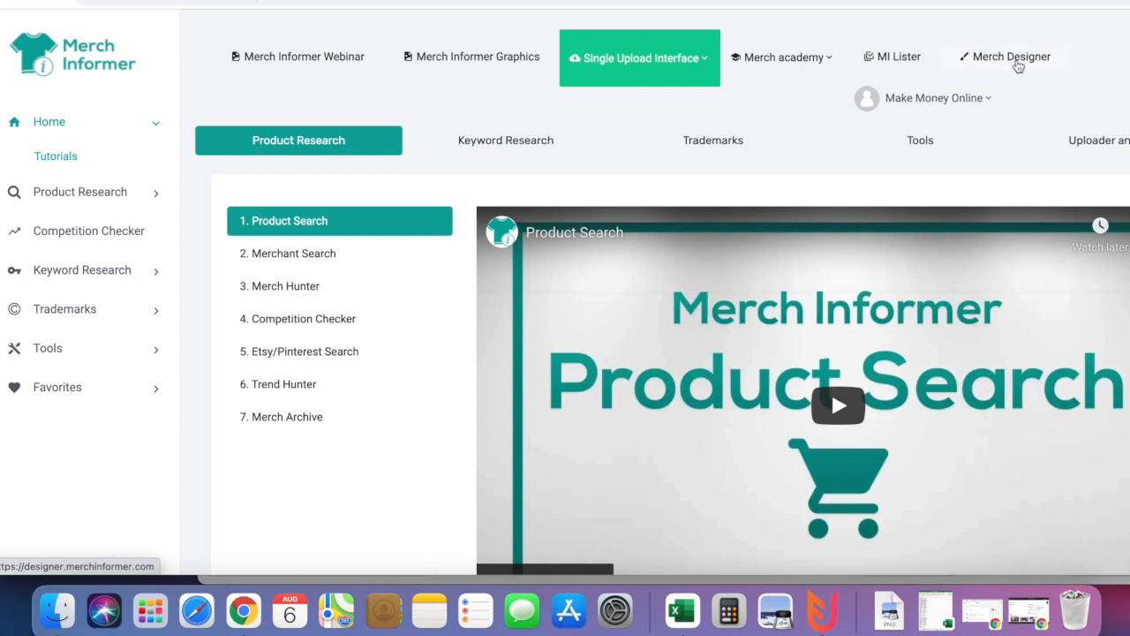
pyautogui.moveTo(663, 32)
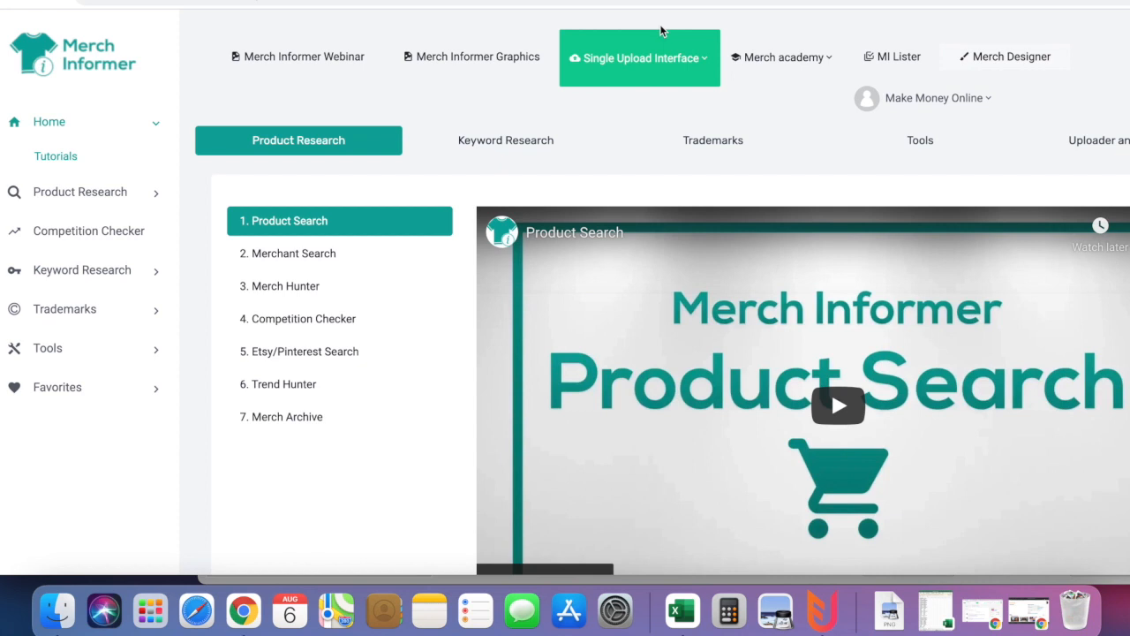
pyautogui.moveTo(645, 85)
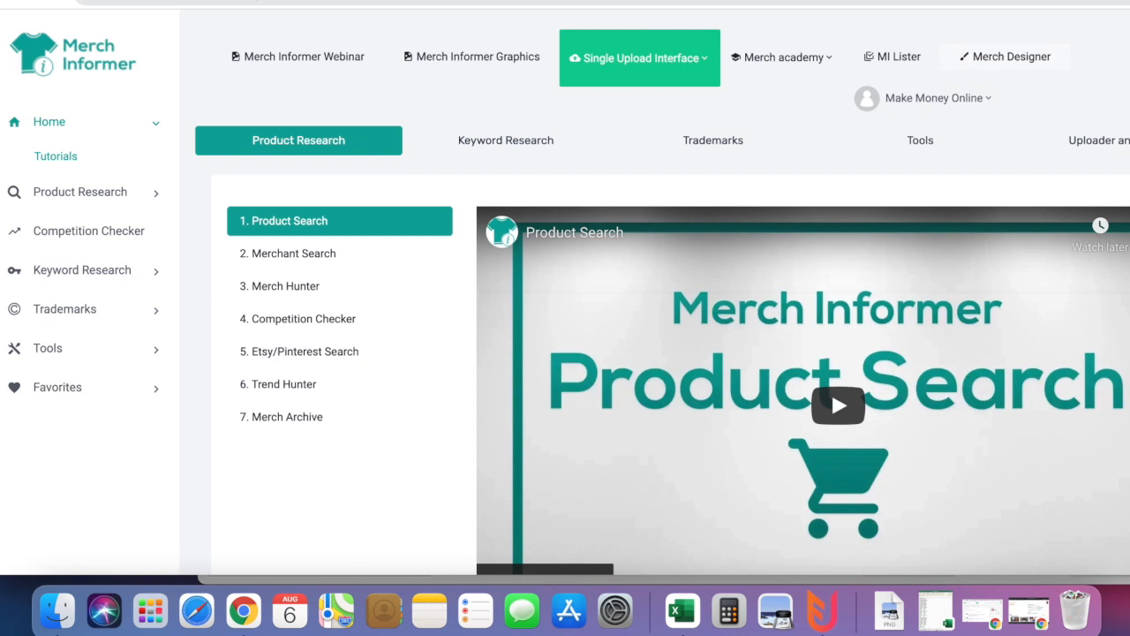
pyautogui.moveTo(544, 44)
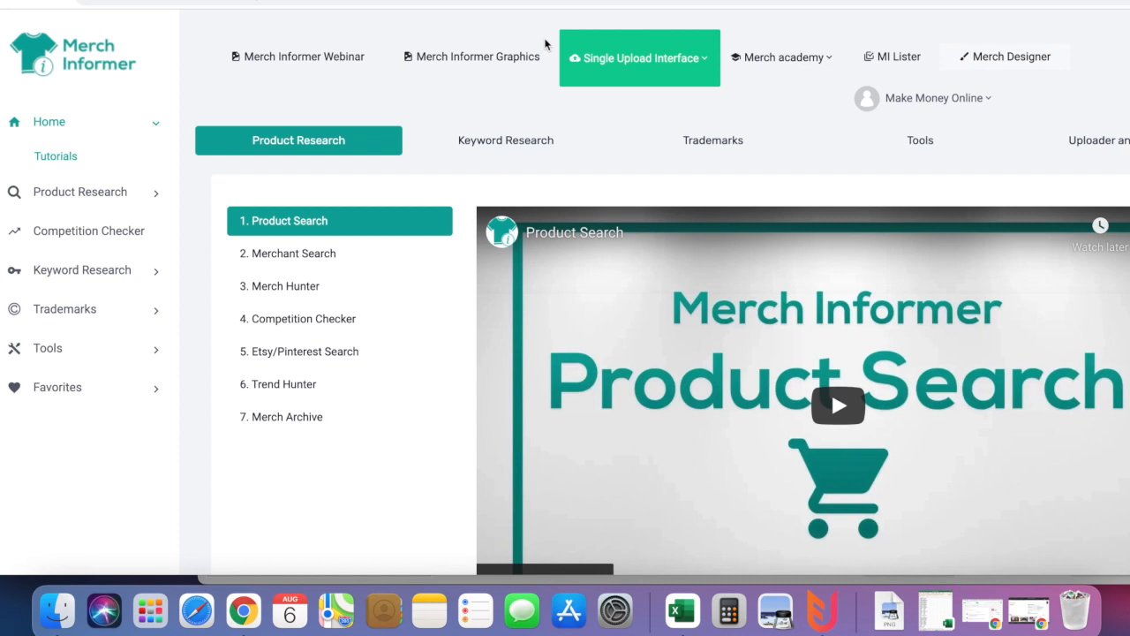
pyautogui.moveTo(491, 98)
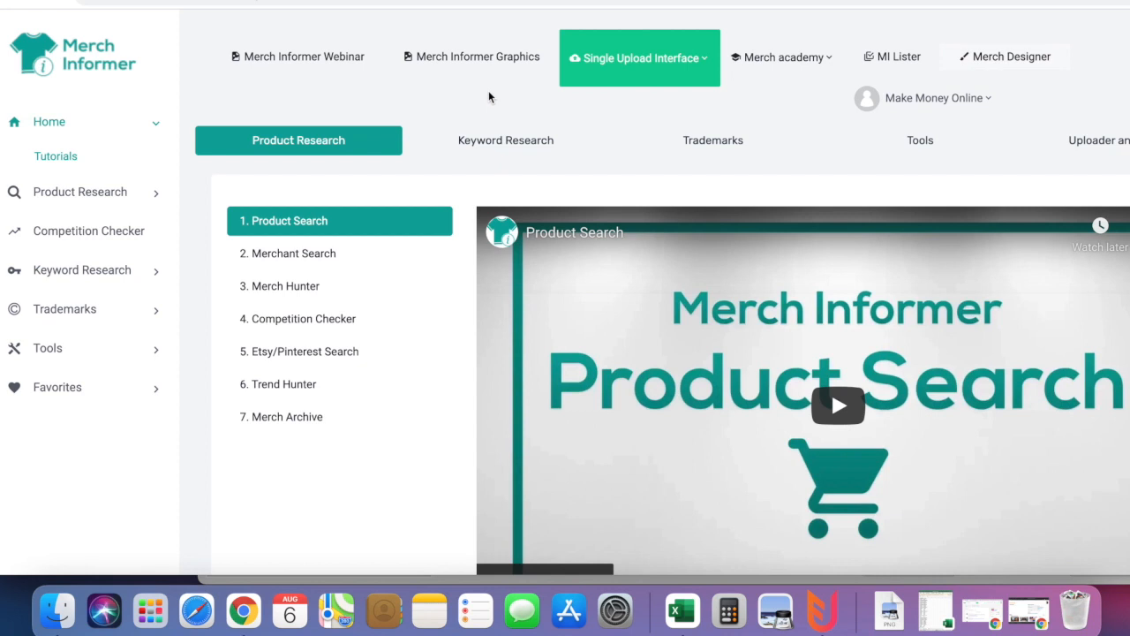
pyautogui.moveTo(537, 90)
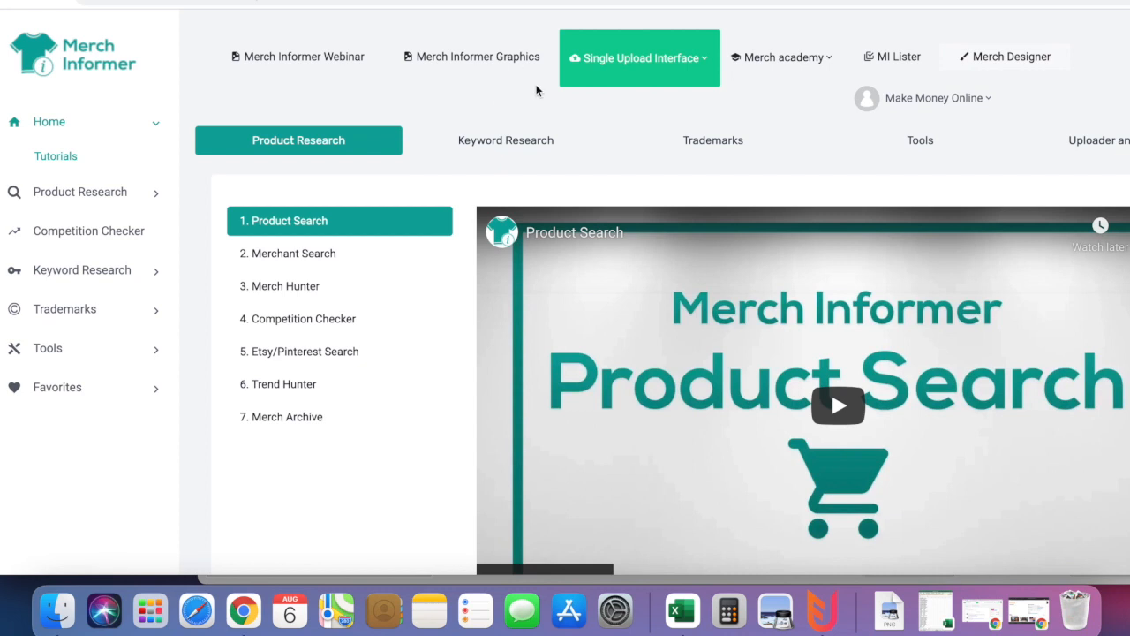
pyautogui.moveTo(597, 56)
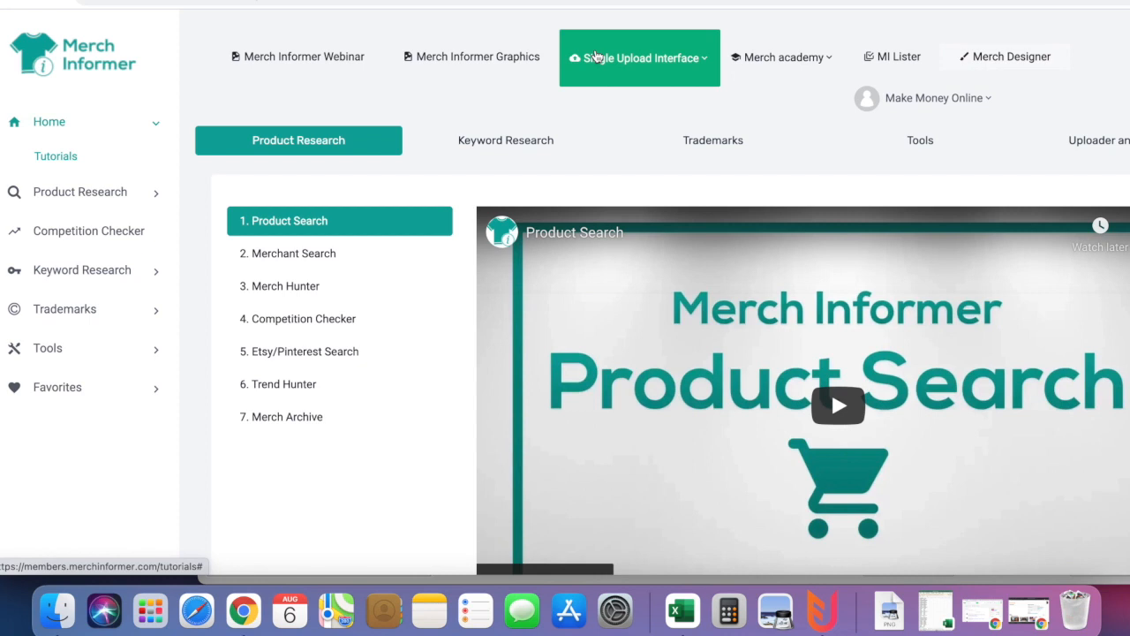
pyautogui.moveTo(600, 58)
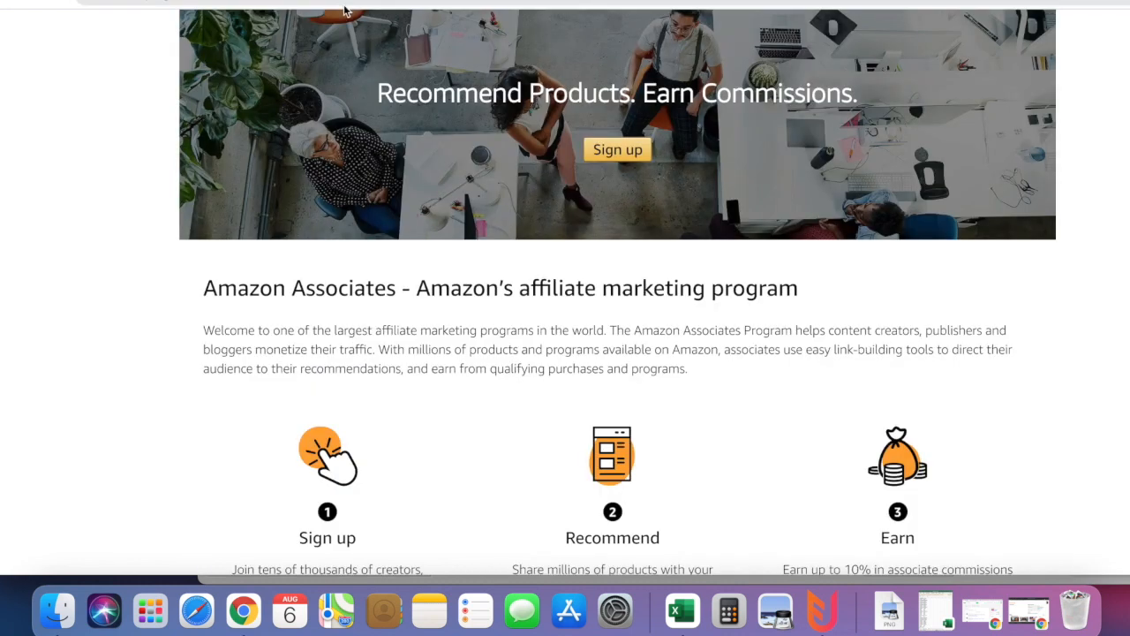
pyautogui.moveTo(203, 212)
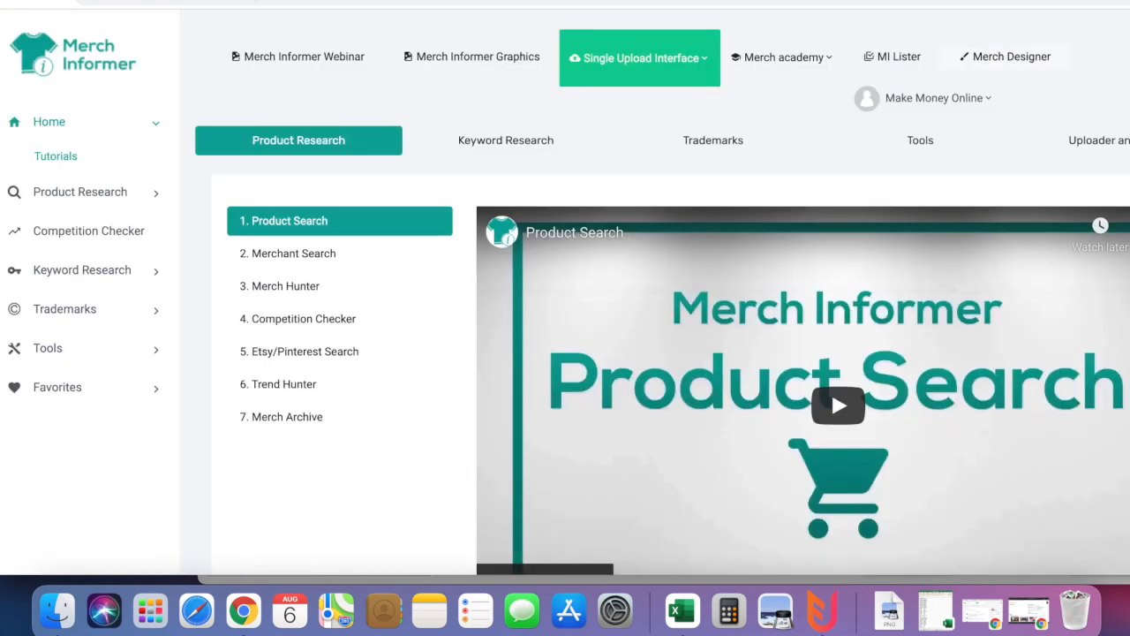
pyautogui.moveTo(550, 18)
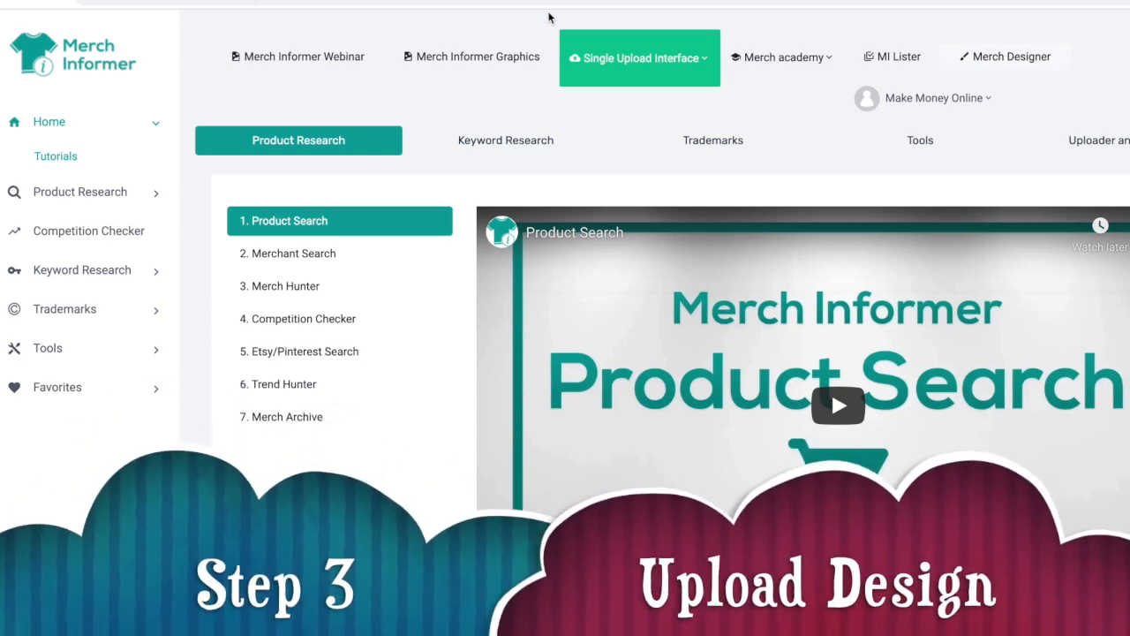
pyautogui.moveTo(1012, 27)
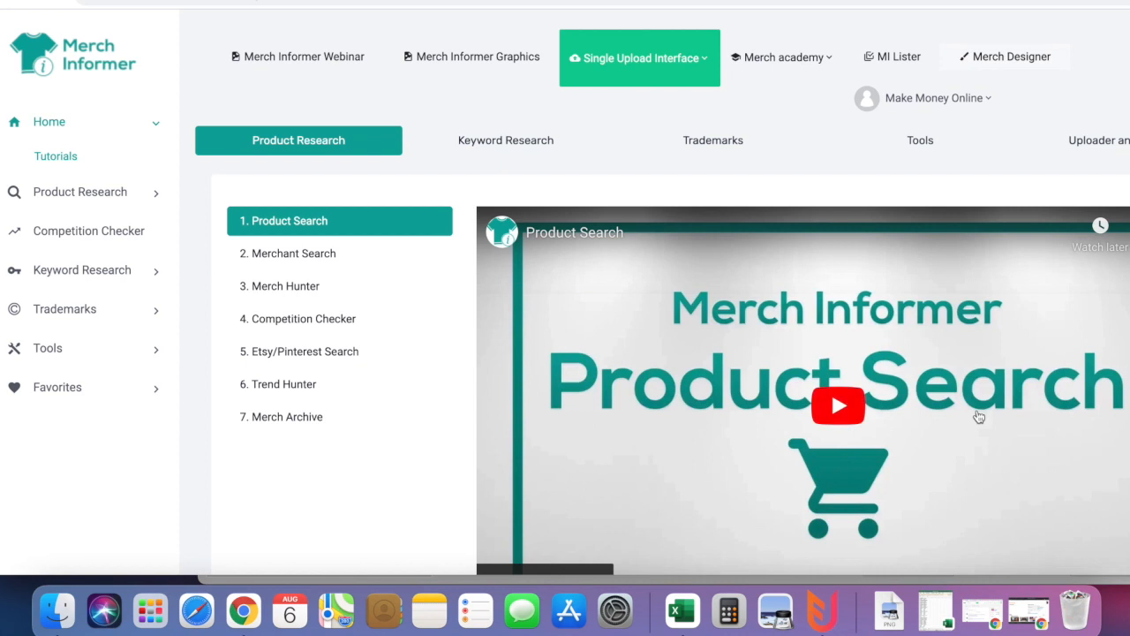
# Step: Return to Merch Informer's Product Research tutorials with the Product Search video
pyautogui.click(822, 609)
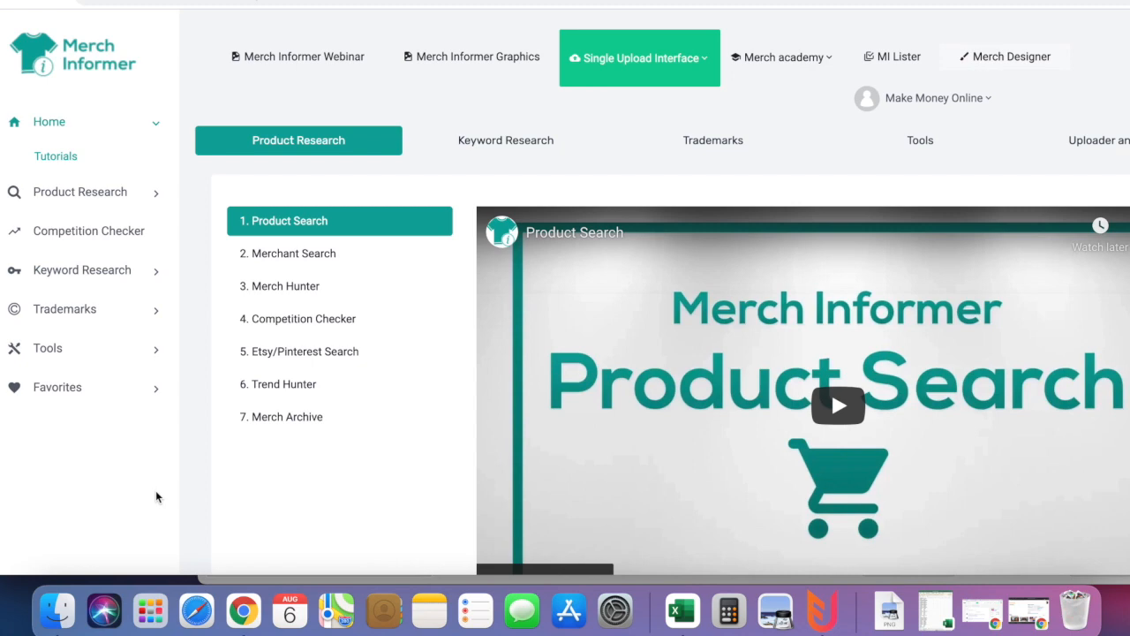
pyautogui.moveTo(286, 422)
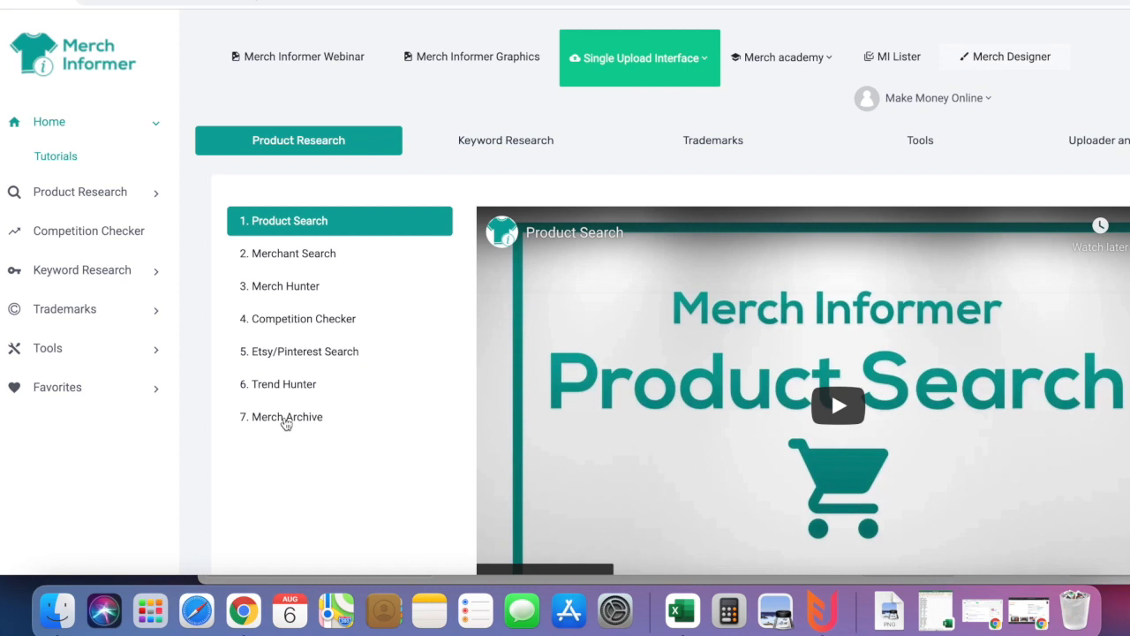
pyautogui.moveTo(413, 290)
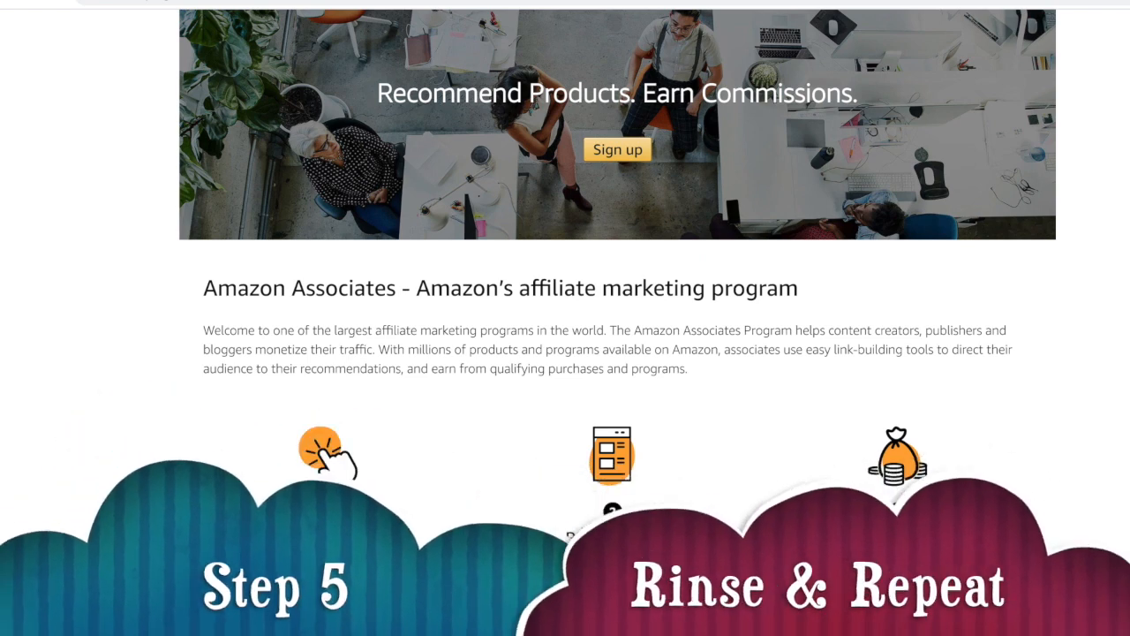
# Step: Bring the Amazon Associates affiliate program landing page back on screen
pyautogui.scroll(-3)
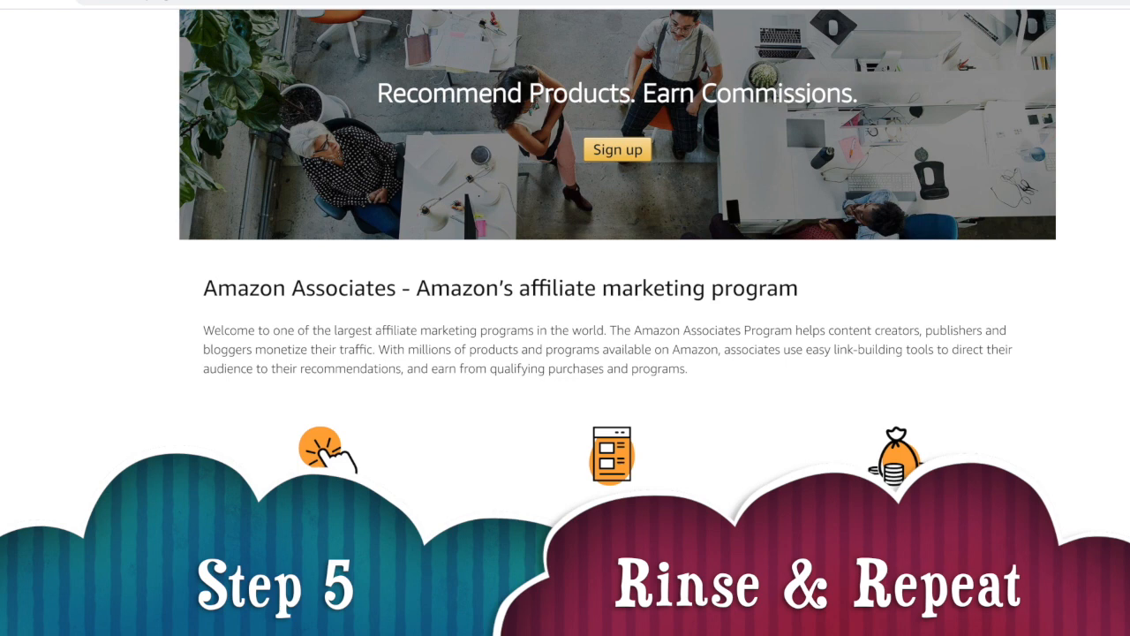